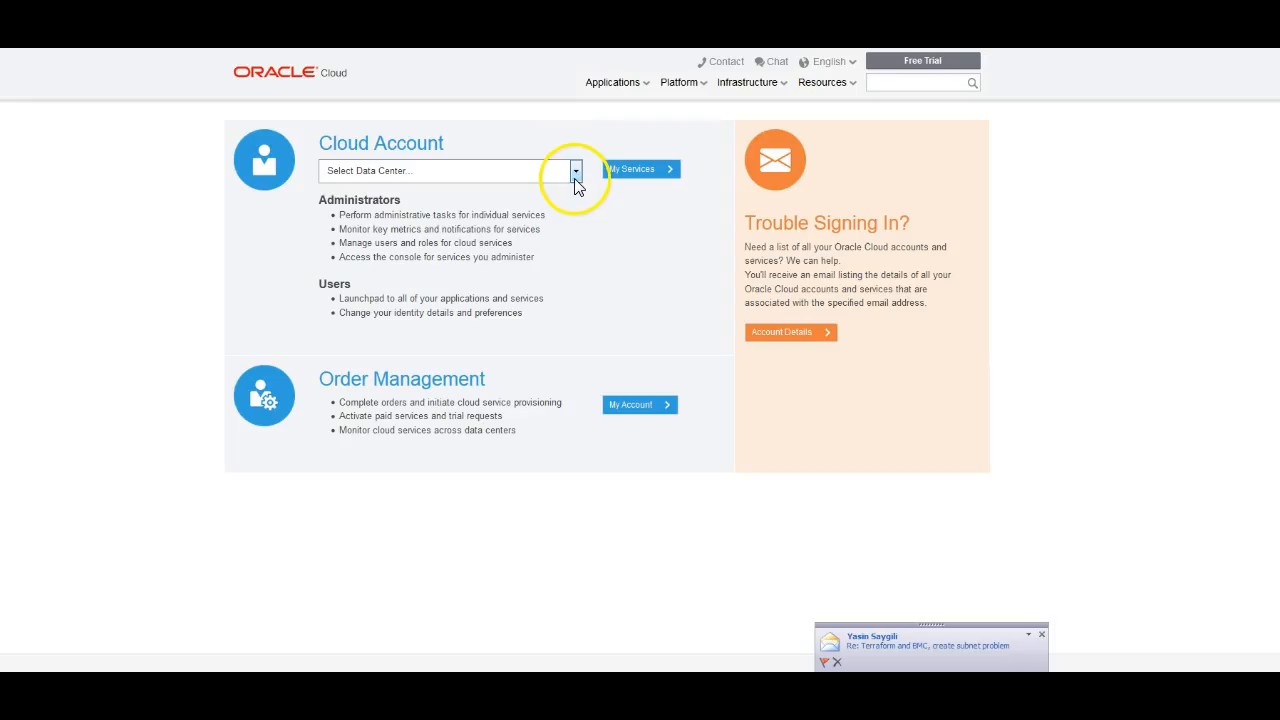
Step: Choose Public Cloud Services - US, go to My Services and sign in with the identity domain
{"action": "left_click", "coordinate": [575, 170]}
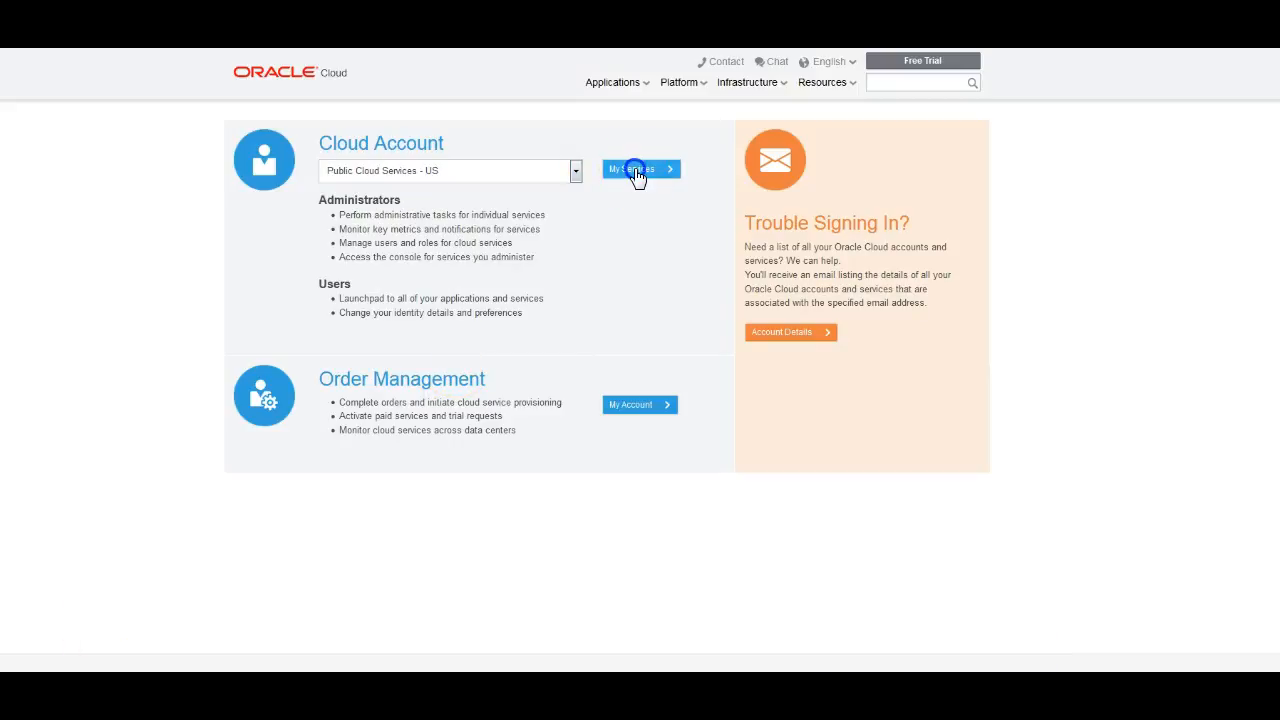
{"action": "left_click", "coordinate": [638, 169]}
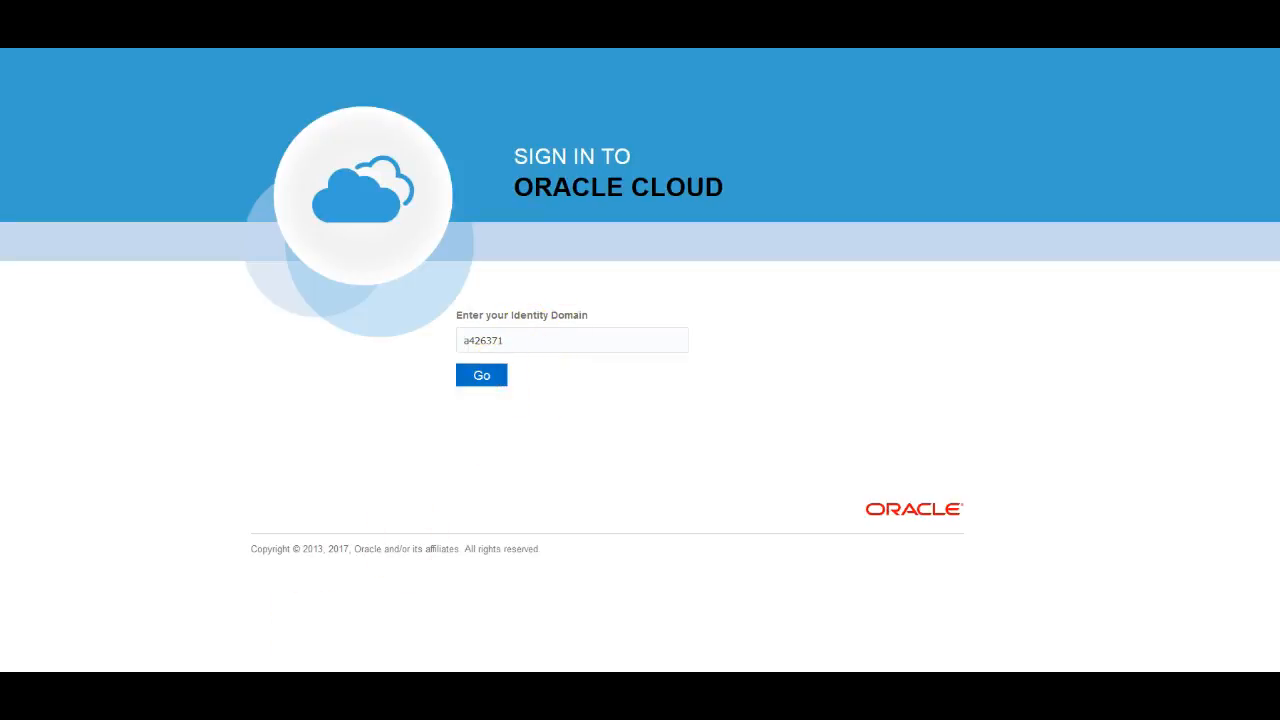
{"action": "left_click", "coordinate": [481, 375]}
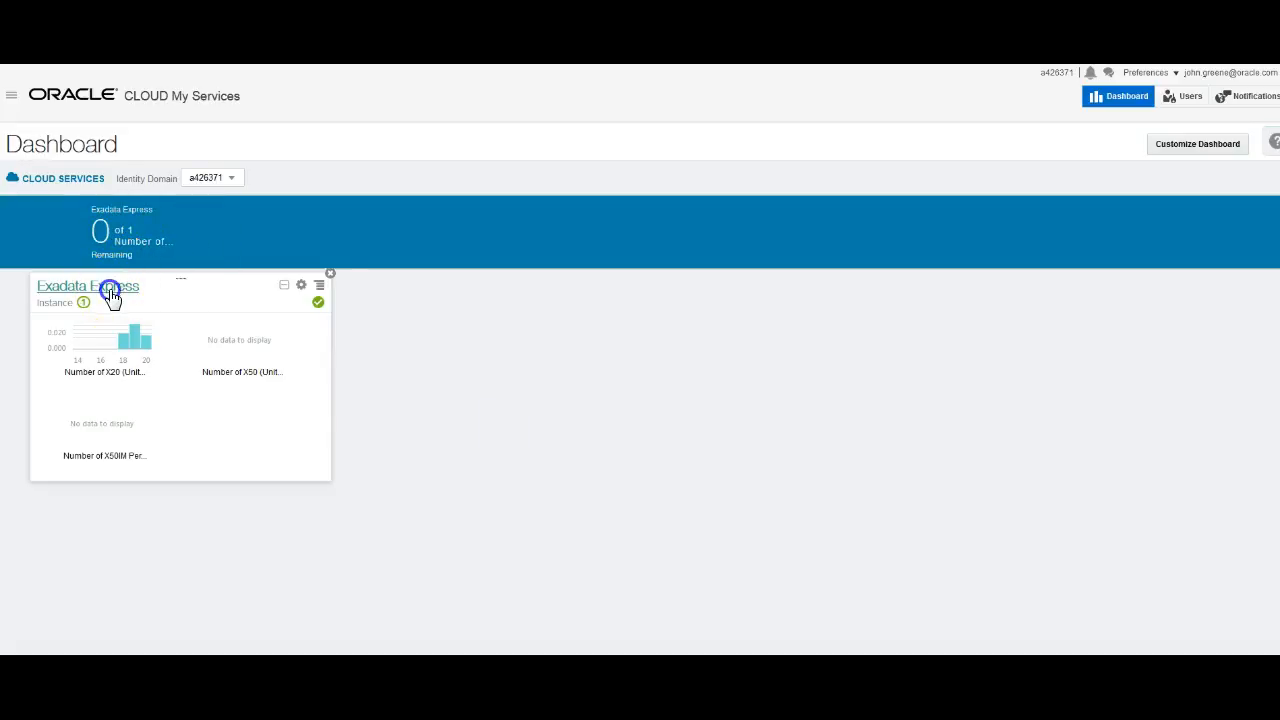
Step: Open Exadata Express service details and the demo instance's Service Console
{"action": "left_click", "coordinate": [88, 286]}
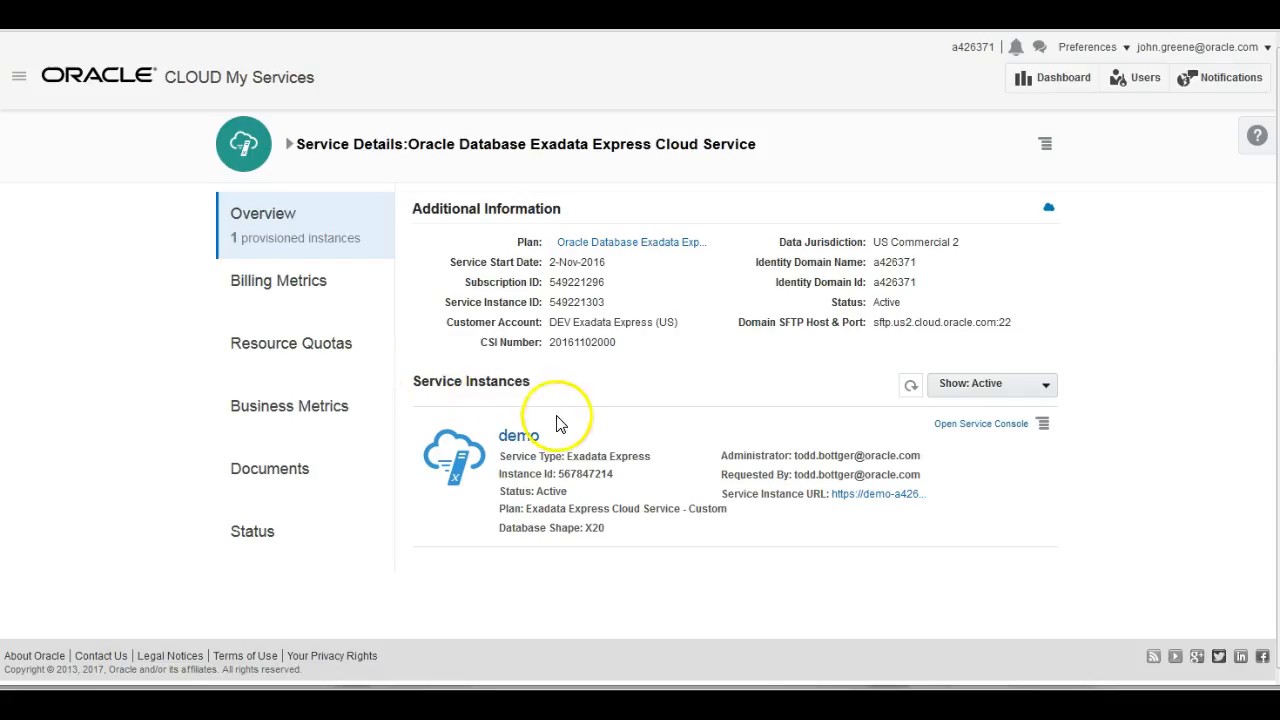
{"action": "mouse_move", "coordinate": [714, 387]}
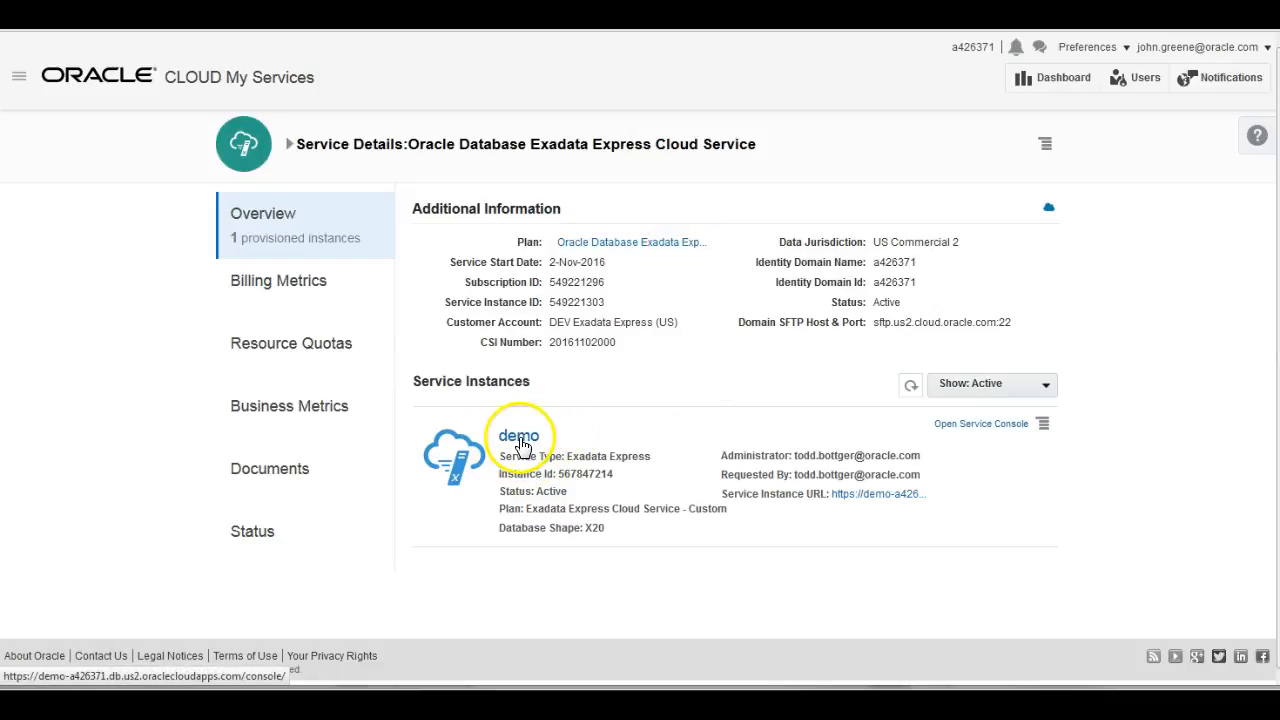
{"action": "left_click", "coordinate": [518, 435]}
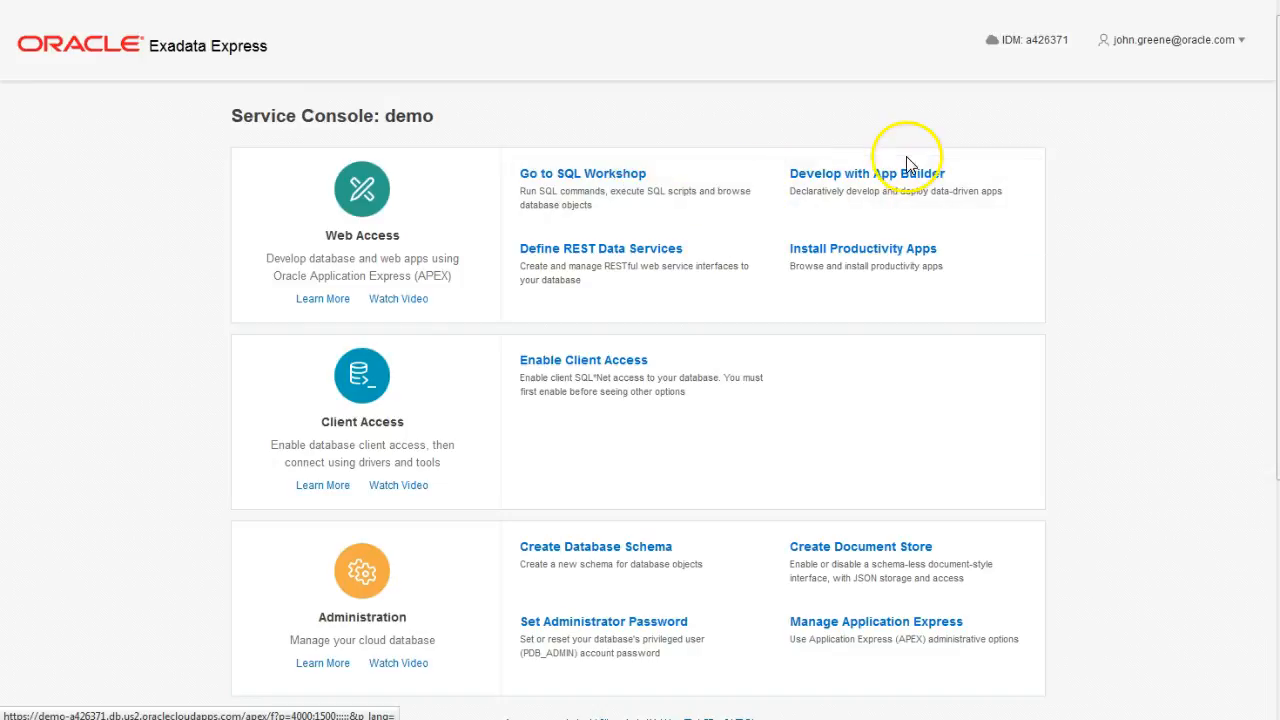
{"action": "mouse_move", "coordinate": [714, 183]}
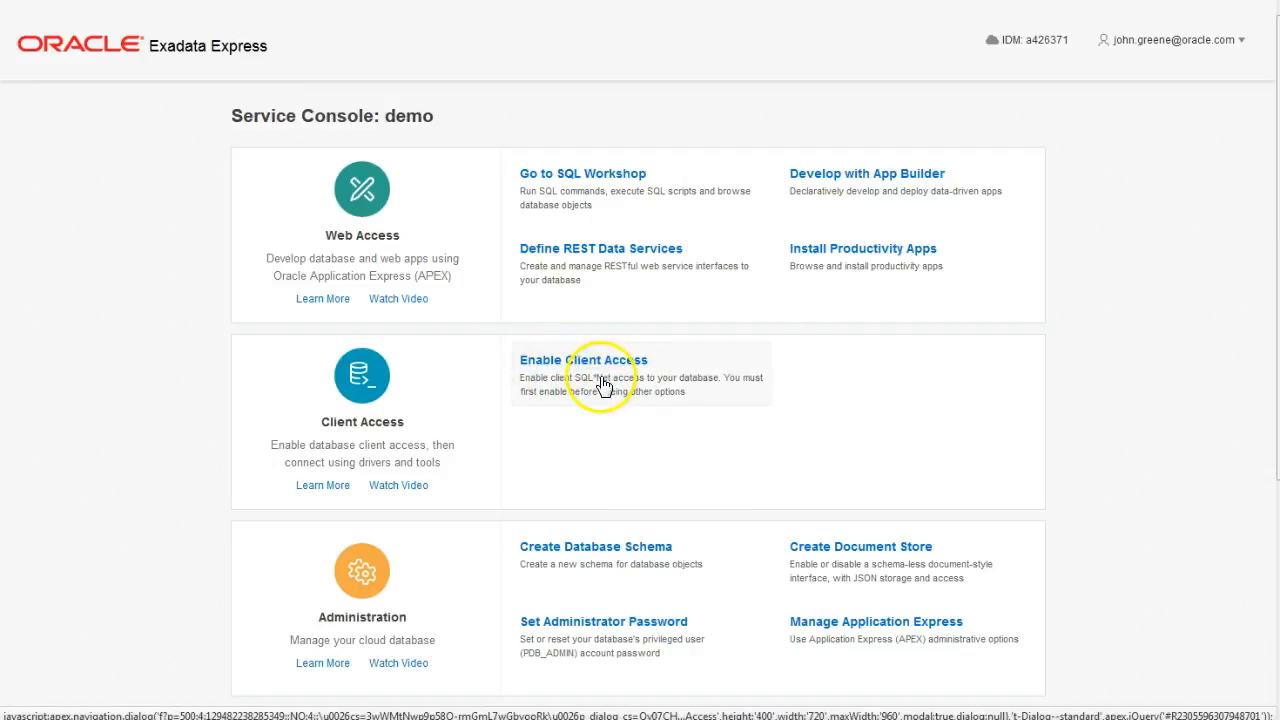
Step: Enable client SQL*Net access for the demo database and confirm it
{"action": "left_click", "coordinate": [582, 360]}
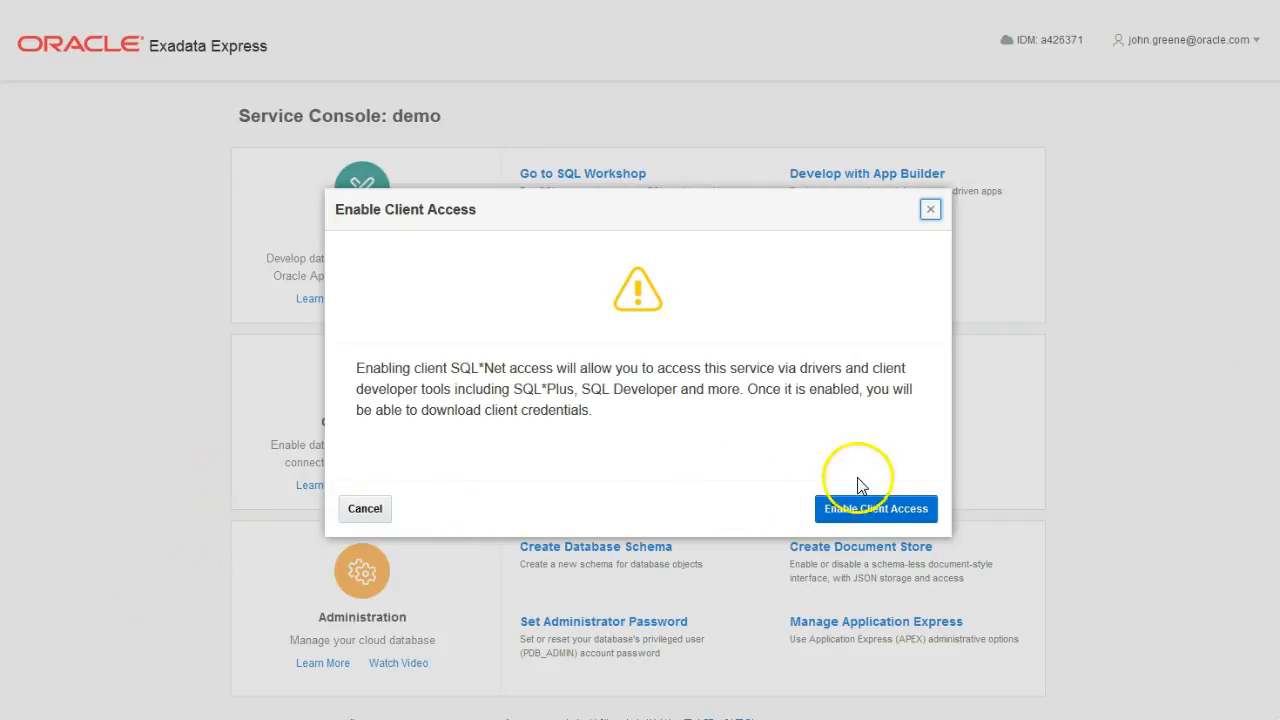
{"action": "left_click", "coordinate": [875, 508]}
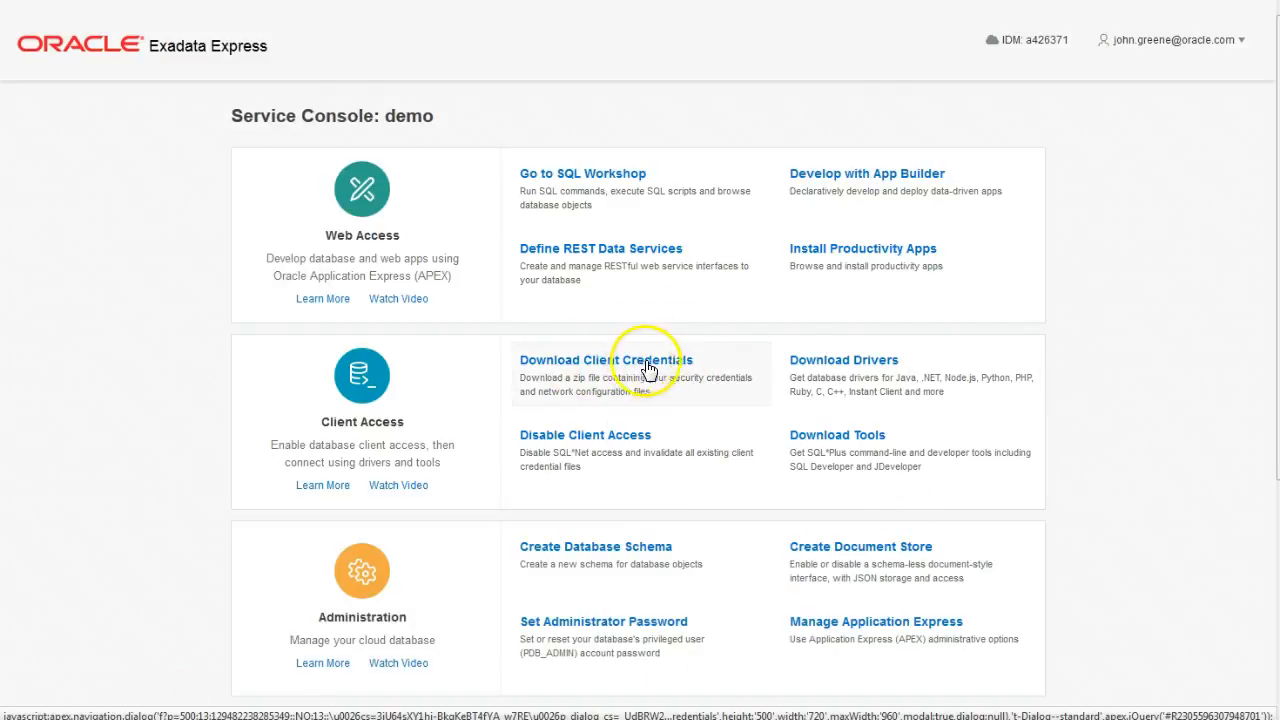
Step: Review the Download Client Credentials dialog and close it without downloading
{"action": "left_click", "coordinate": [605, 360]}
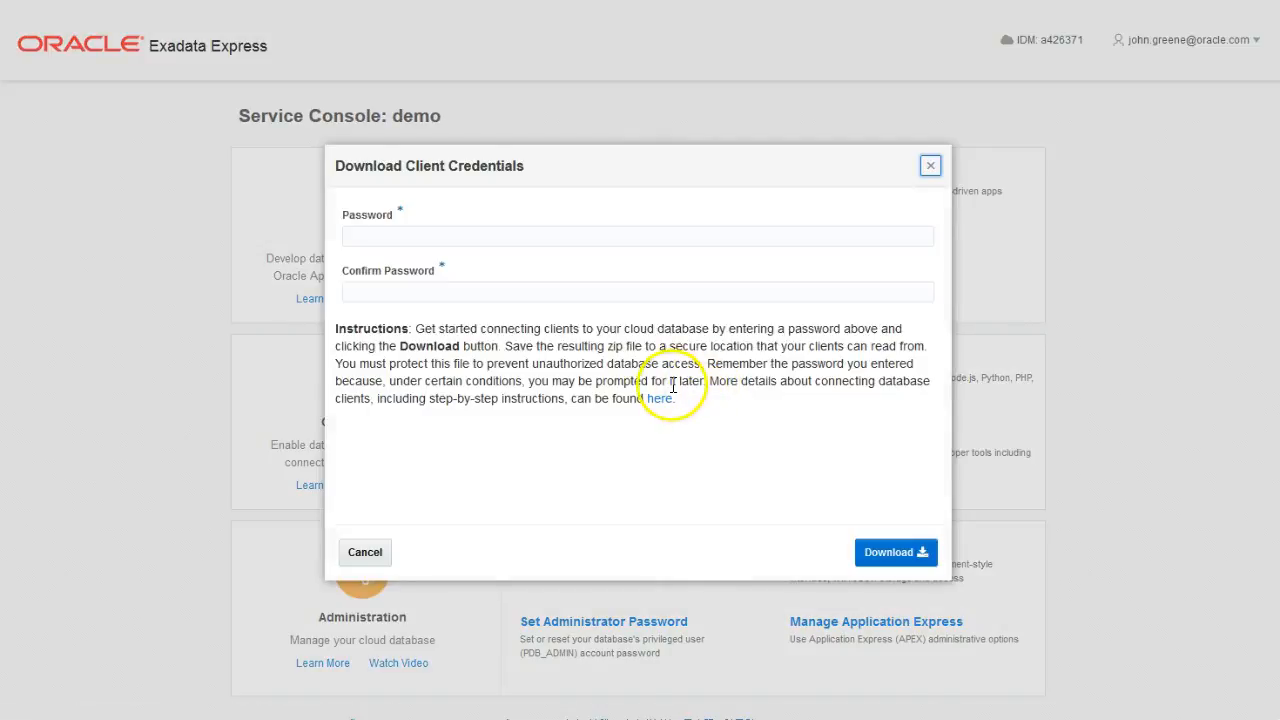
{"action": "mouse_move", "coordinate": [544, 292]}
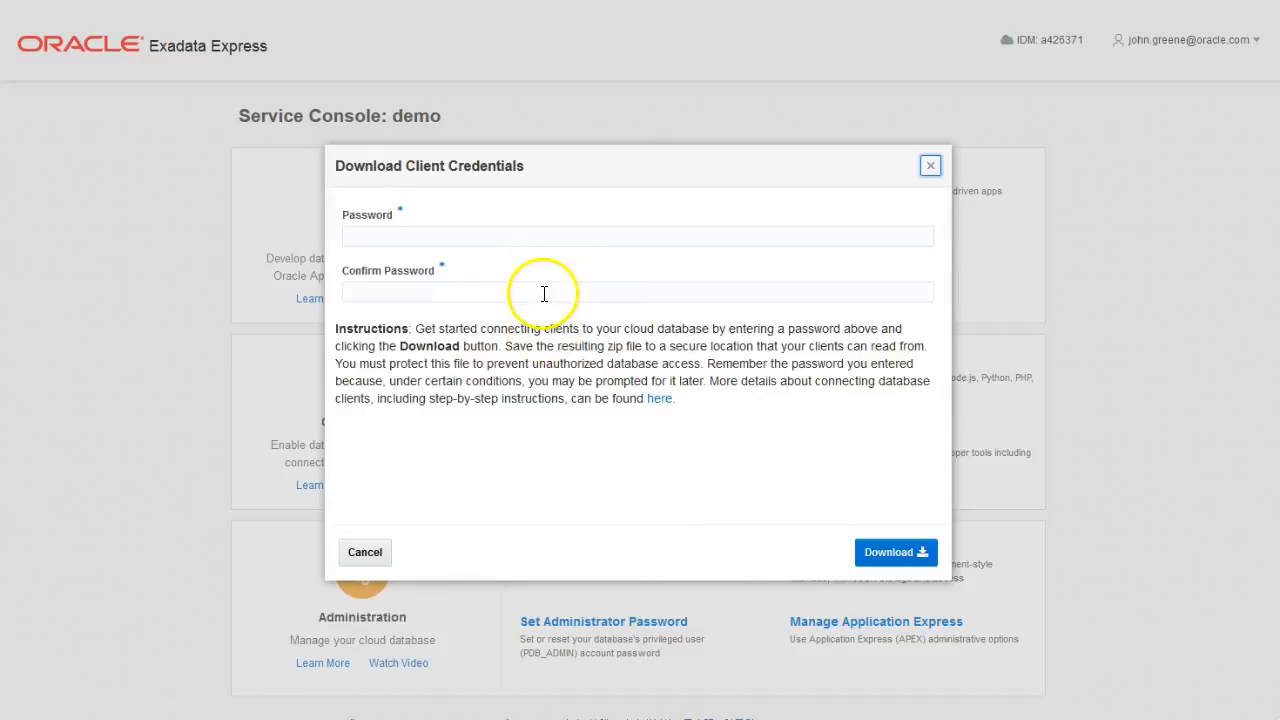
{"action": "mouse_move", "coordinate": [147, 653]}
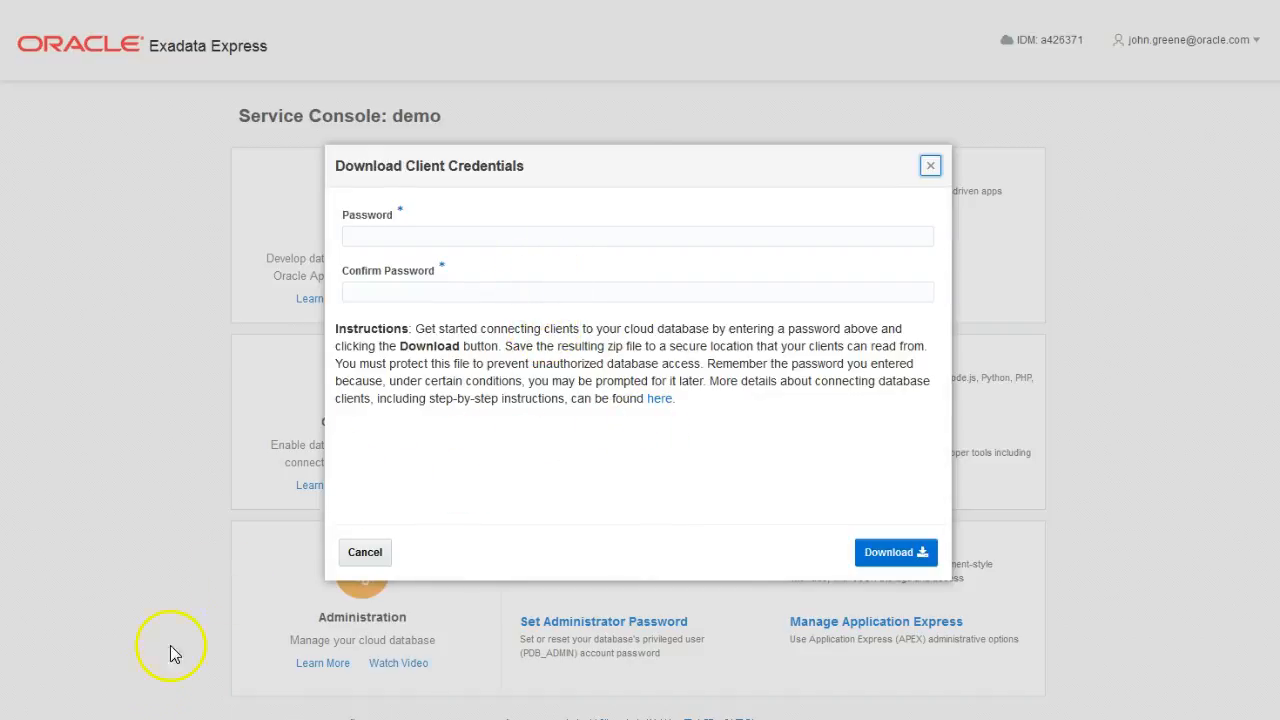
{"action": "mouse_move", "coordinate": [78, 715]}
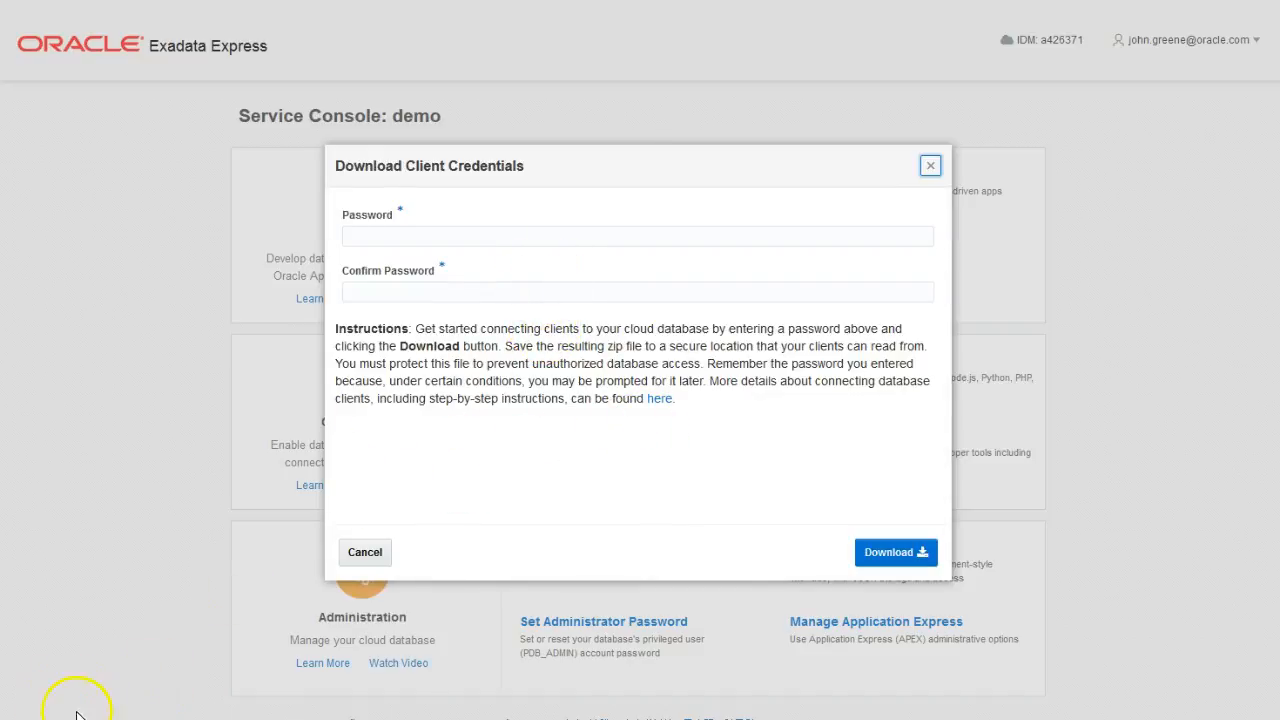
{"action": "mouse_move", "coordinate": [65, 630]}
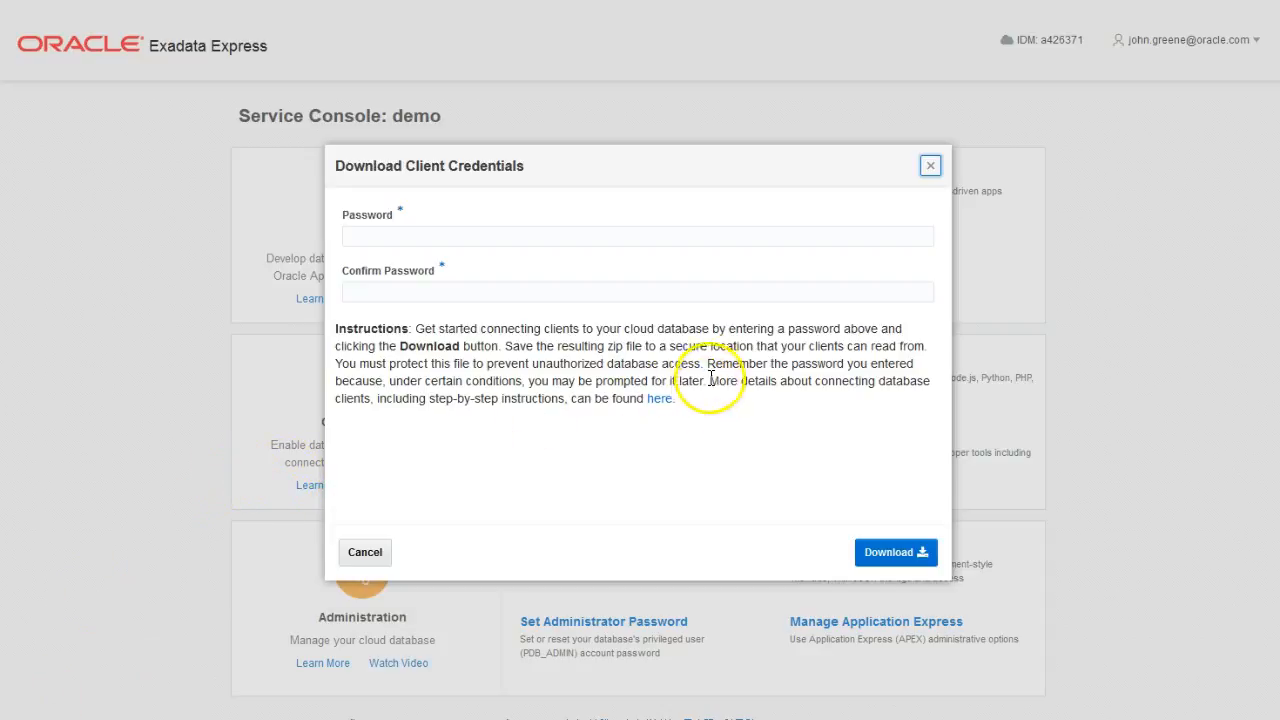
{"action": "mouse_move", "coordinate": [739, 297]}
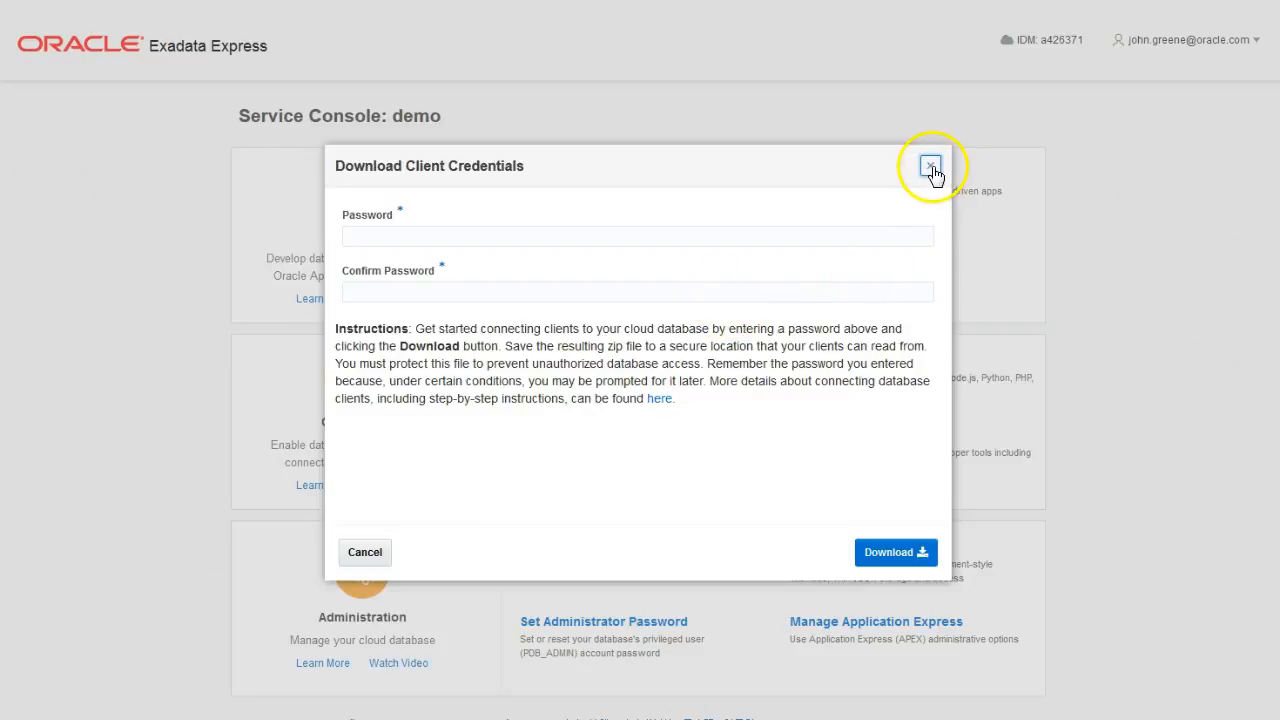
{"action": "left_click", "coordinate": [929, 166]}
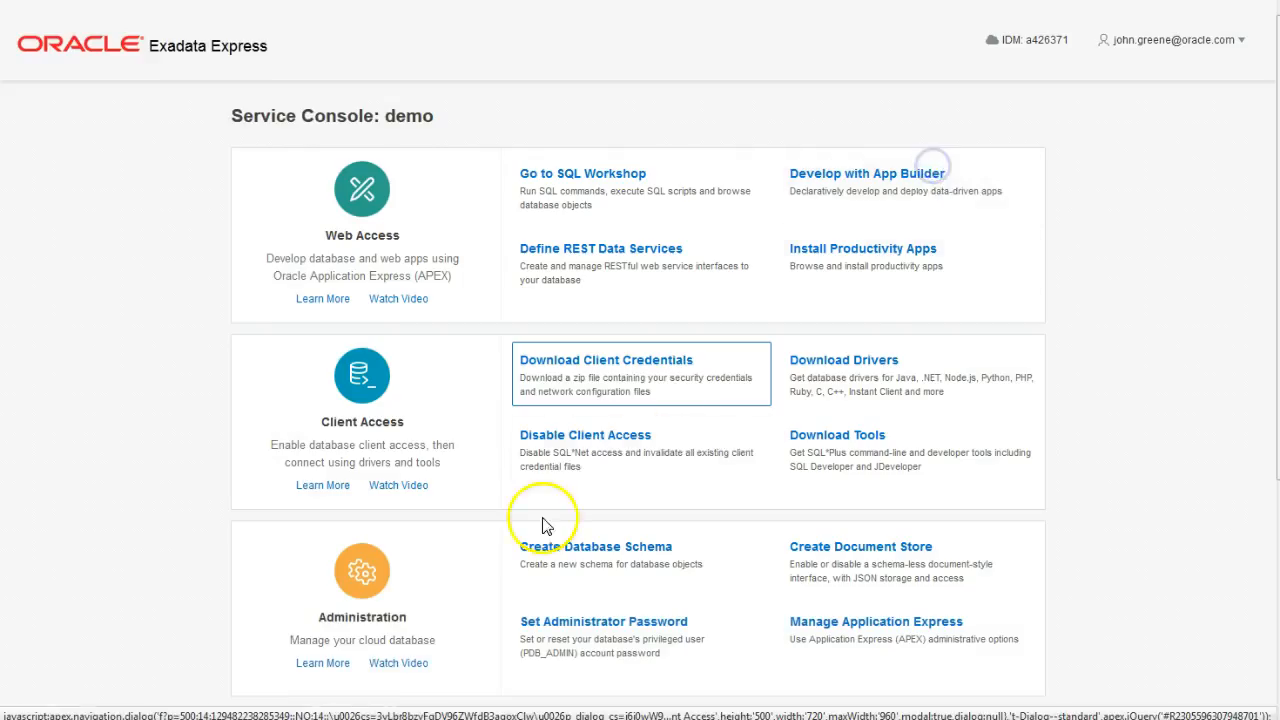
{"action": "mouse_move", "coordinate": [880, 563]}
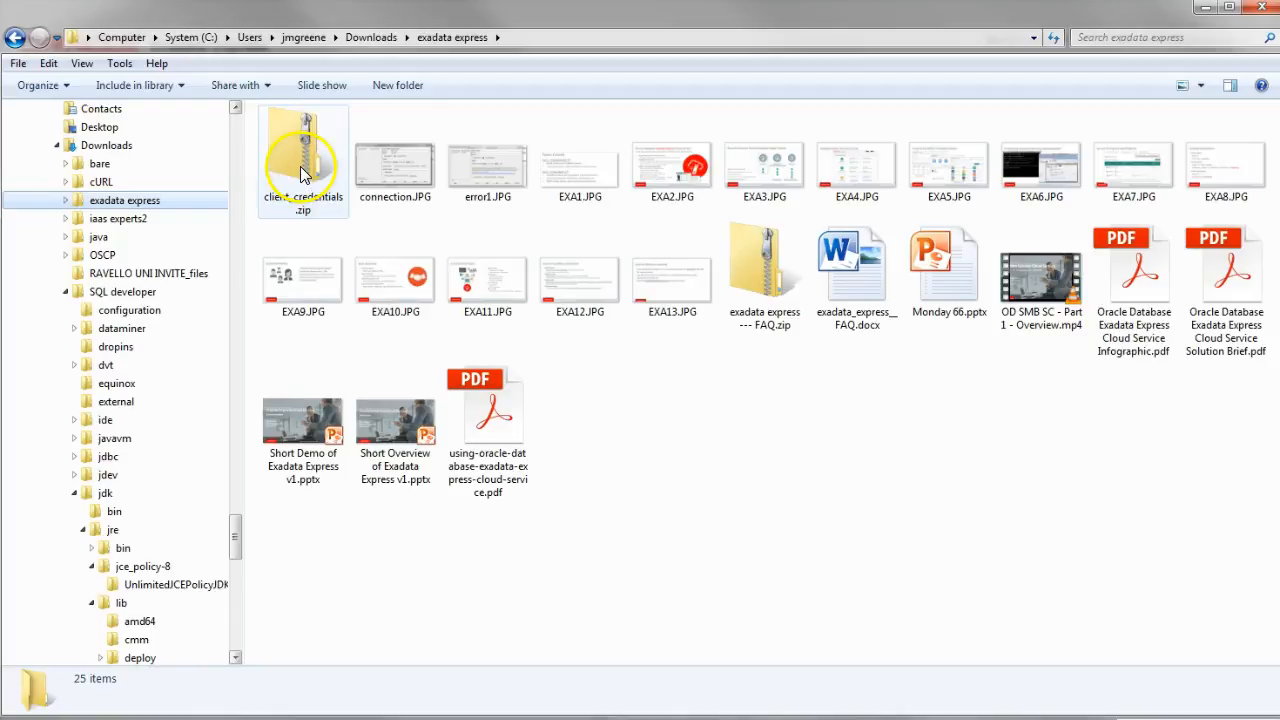
Step: Look inside client_credentials.zip to list its six wallet and network files
{"action": "double_click", "coordinate": [302, 160]}
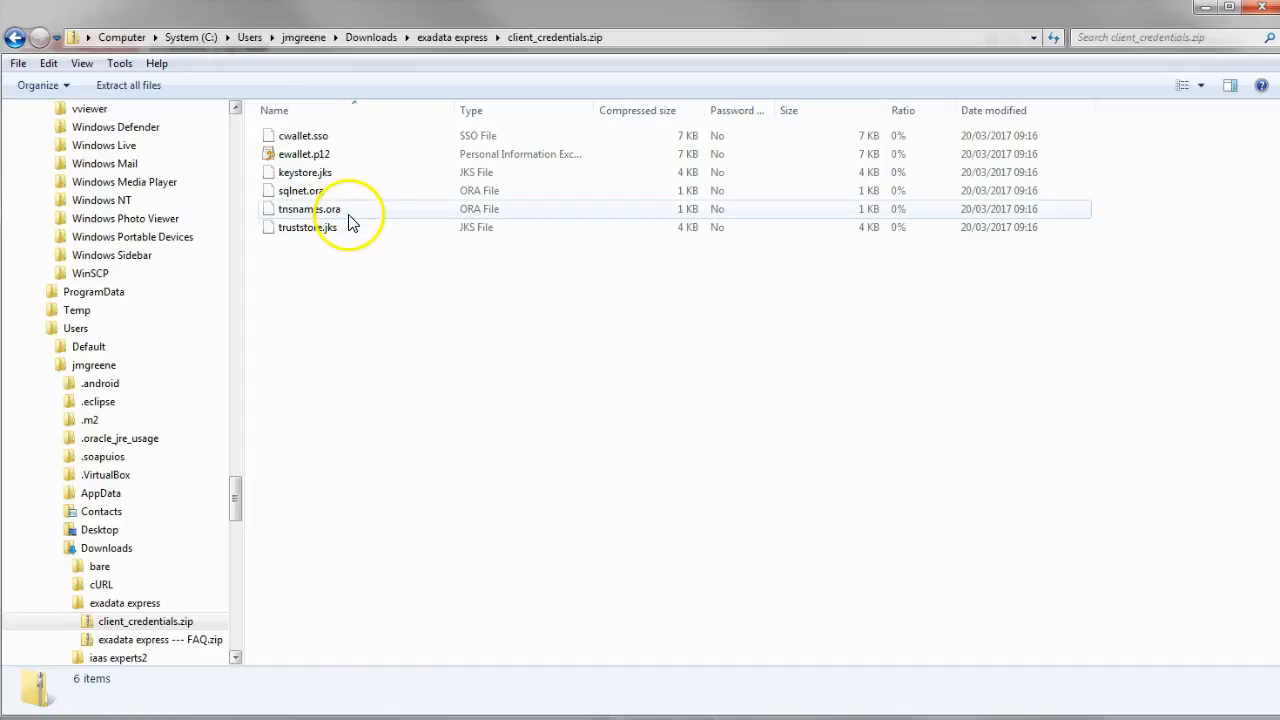
{"action": "mouse_move", "coordinate": [343, 253]}
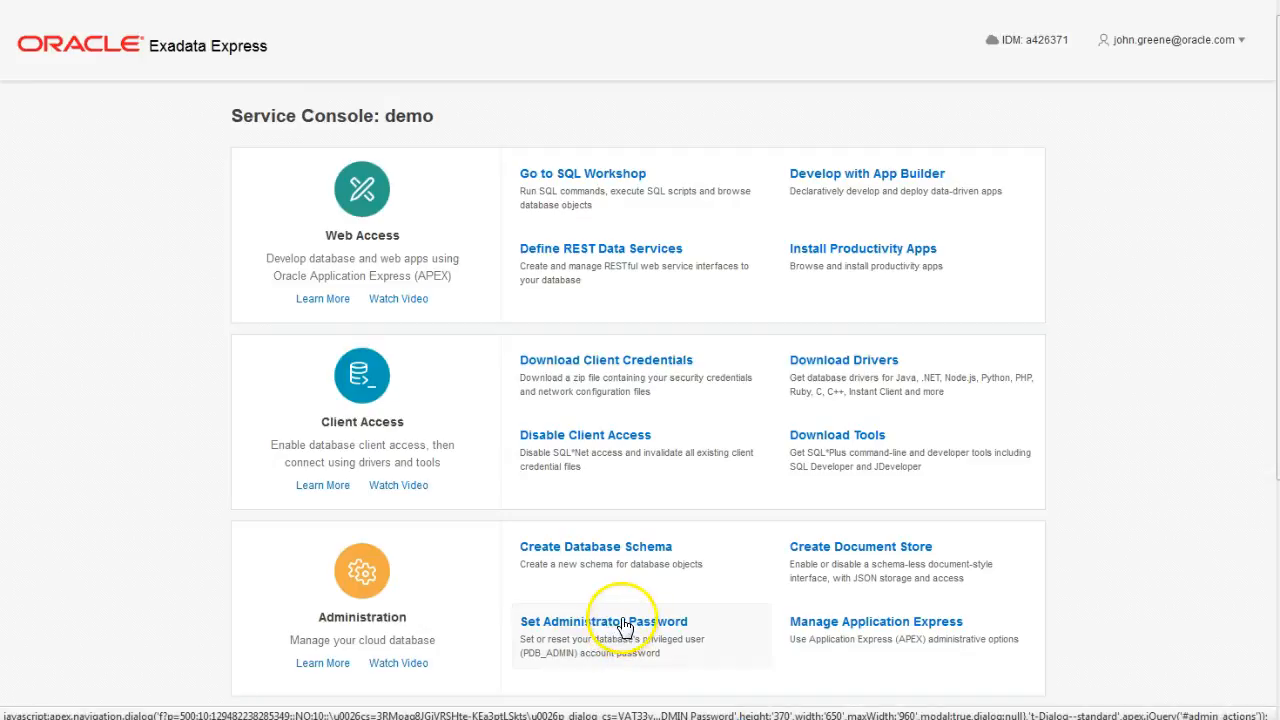
Step: Bring up the Set PDB_ADMIN Password form from the Administration section
{"action": "left_click", "coordinate": [603, 621]}
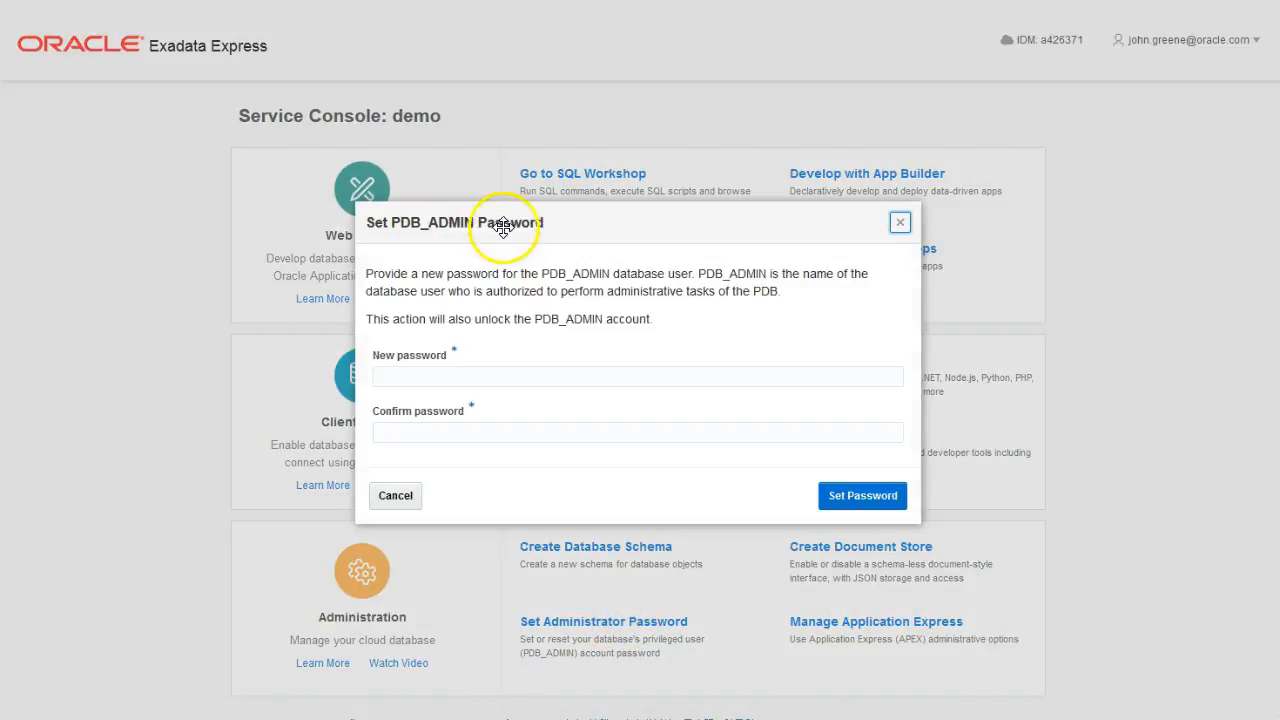
{"action": "mouse_move", "coordinate": [490, 457]}
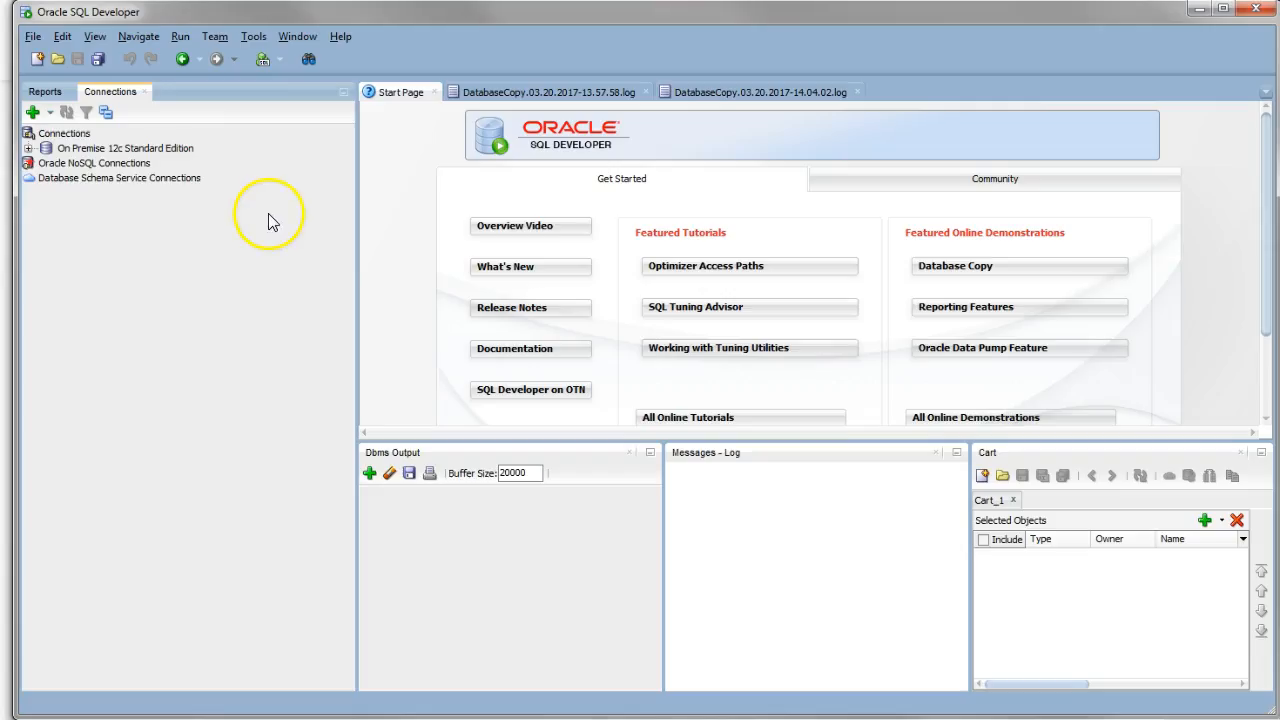
{"action": "mouse_move", "coordinate": [183, 153]}
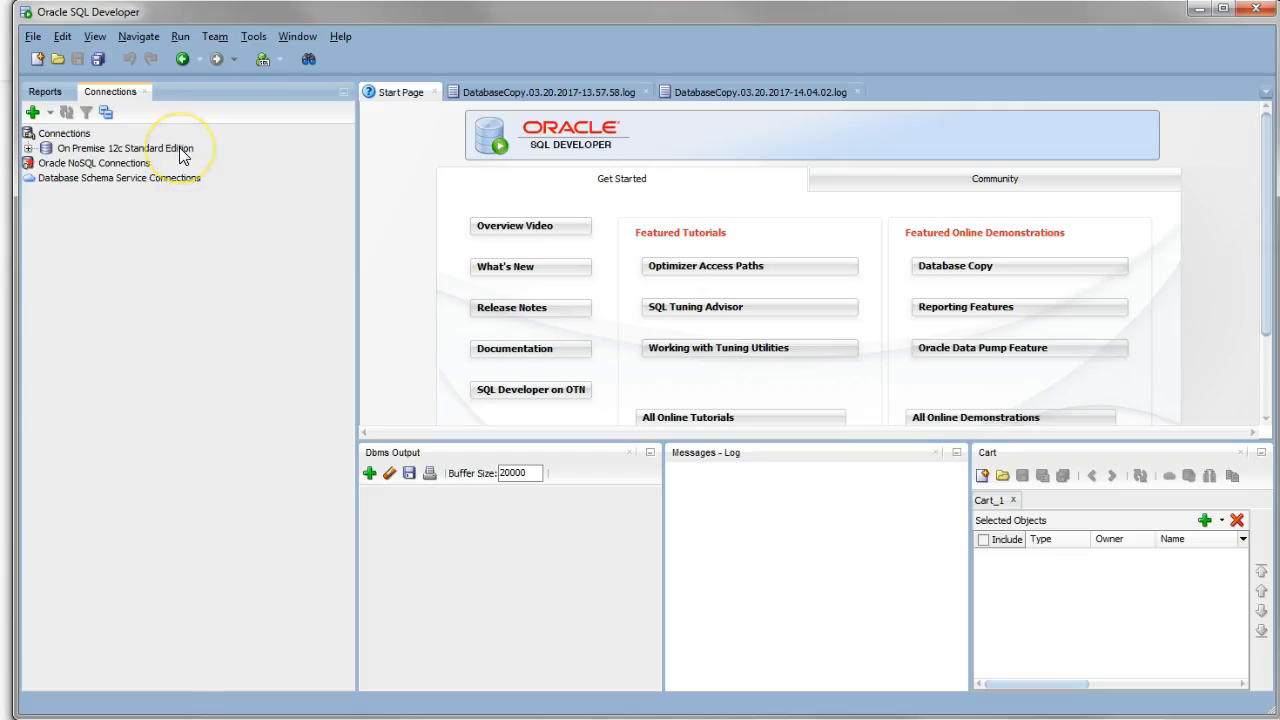
{"action": "mouse_move", "coordinate": [124, 148]}
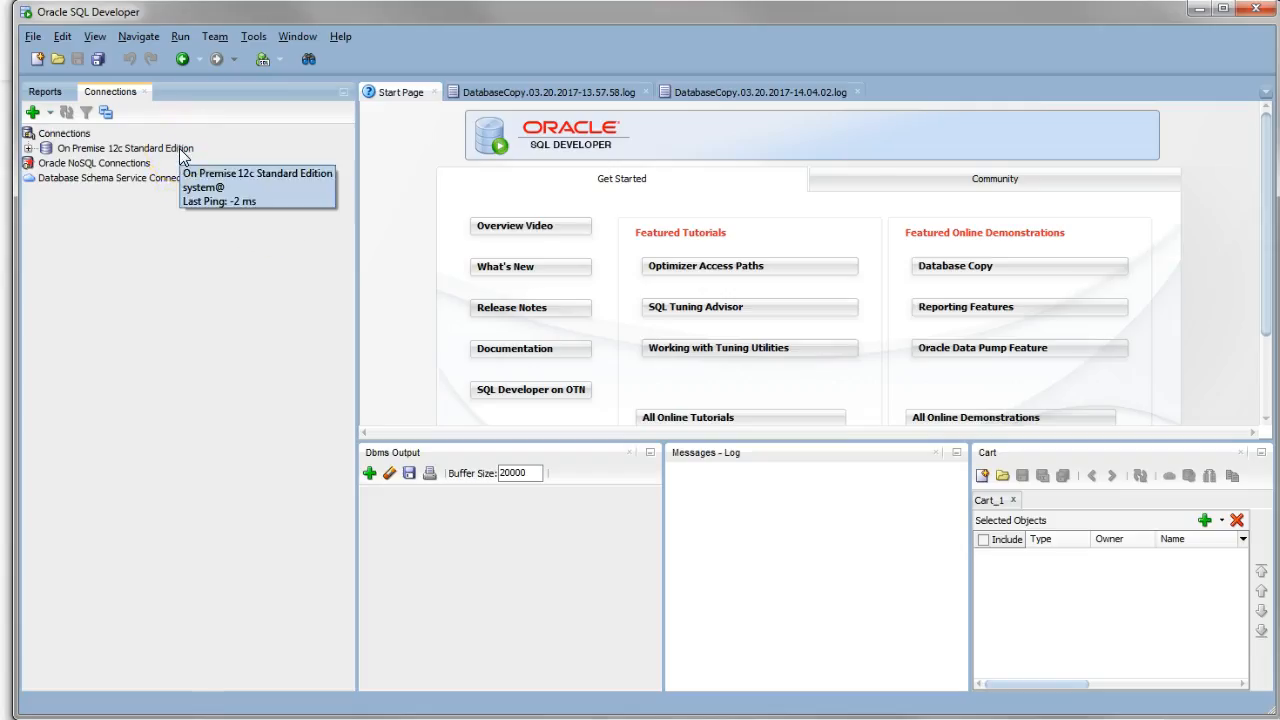
{"action": "mouse_move", "coordinate": [137, 218]}
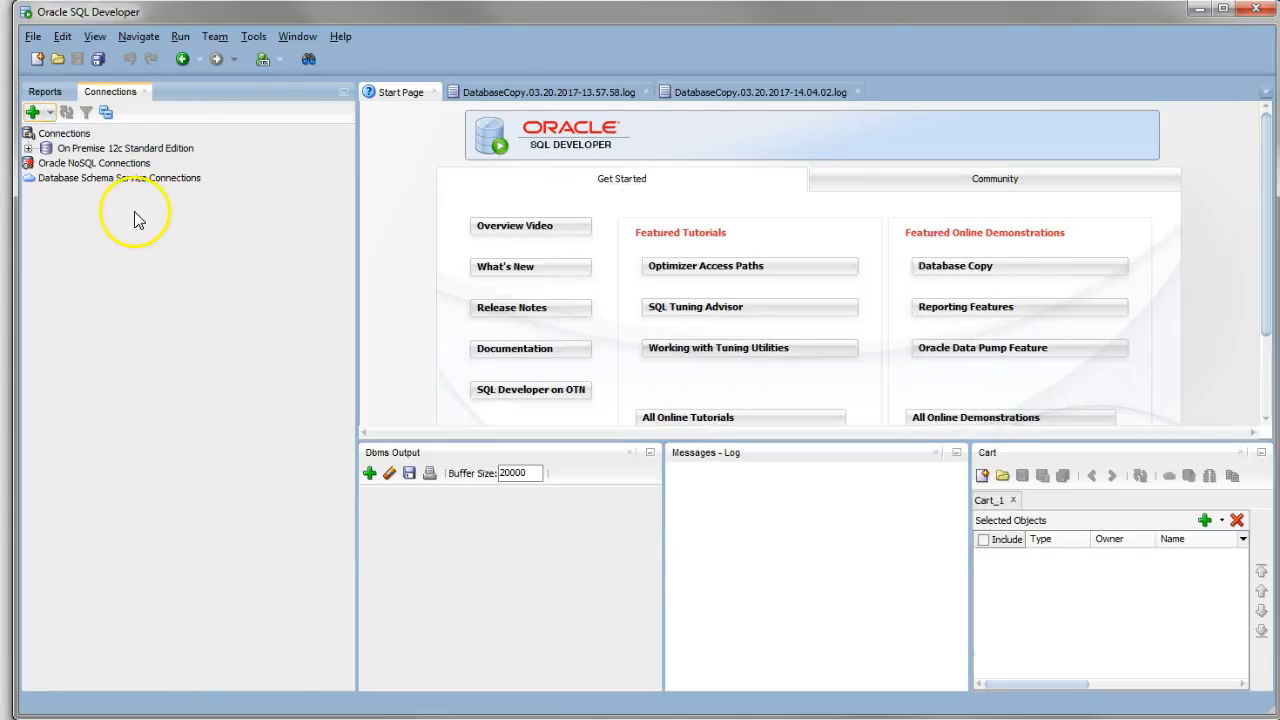
{"action": "mouse_move", "coordinate": [133, 163]}
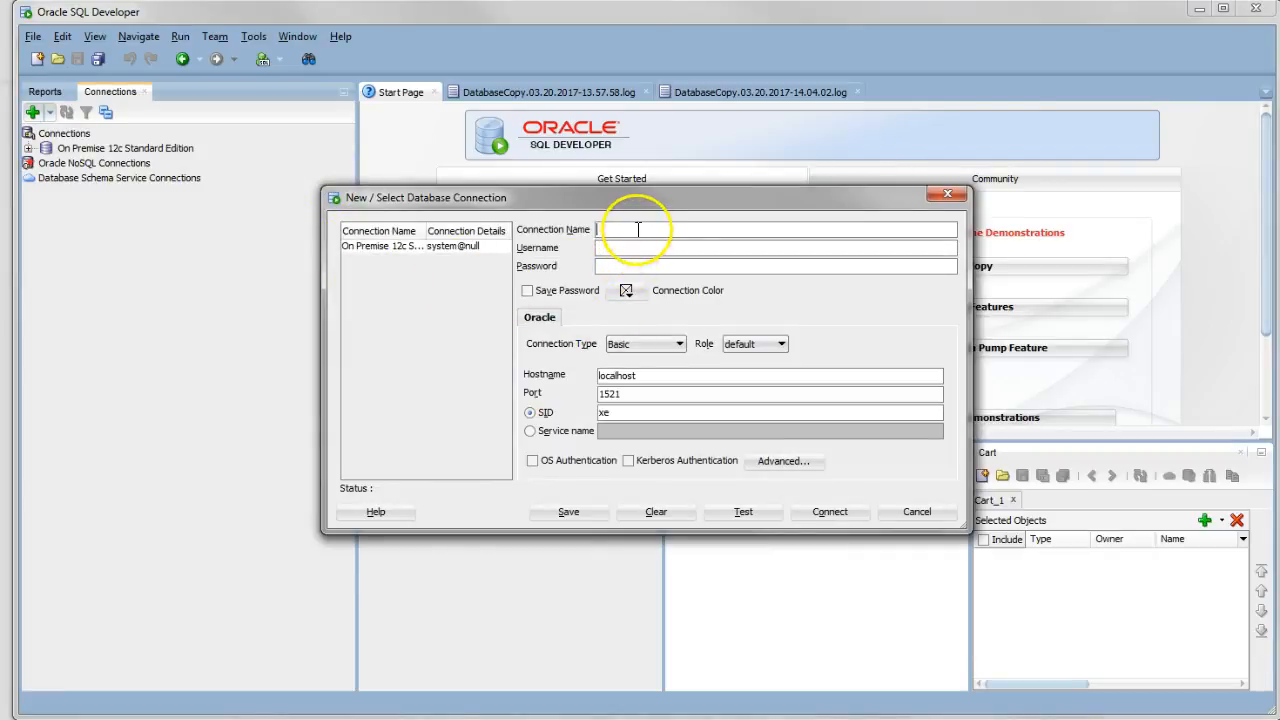
Step: Define connection ExaData Express 12cR2 as Cloud PDB with saved password and client_credentials.zip configuration
{"action": "type", "text": "ExaData Express 12cR2"}
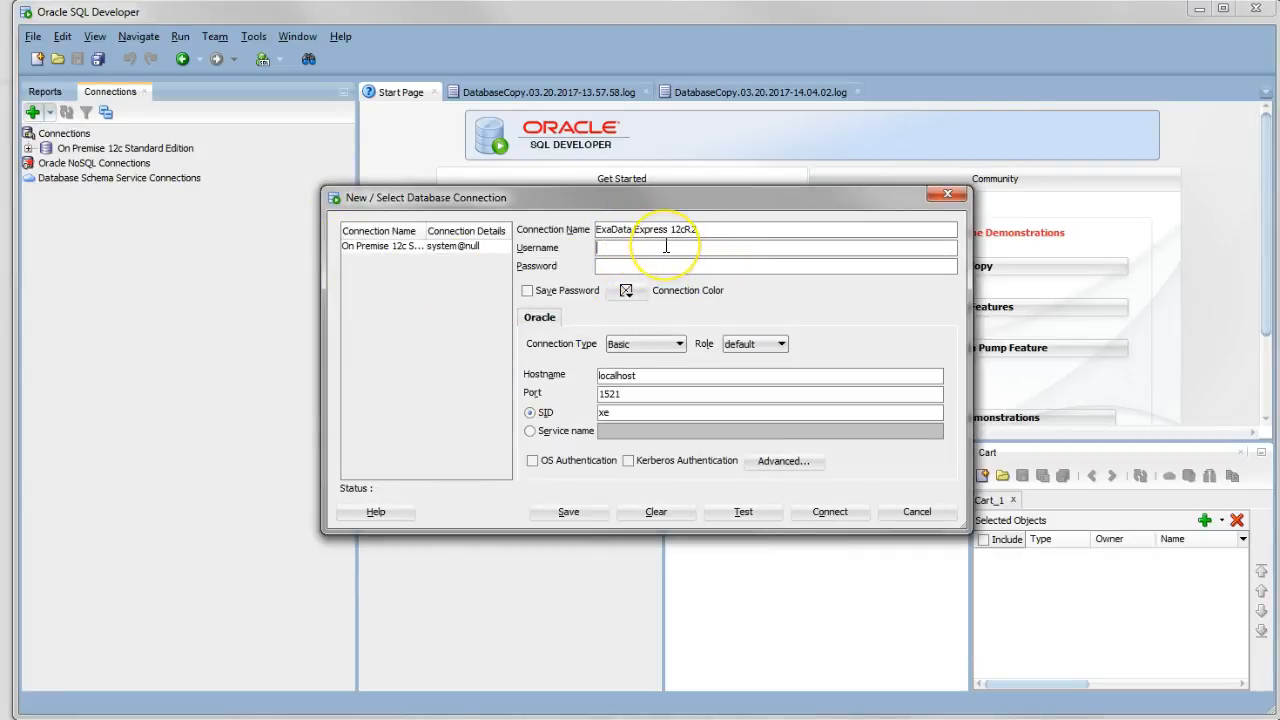
{"action": "type", "text": "PDD"}
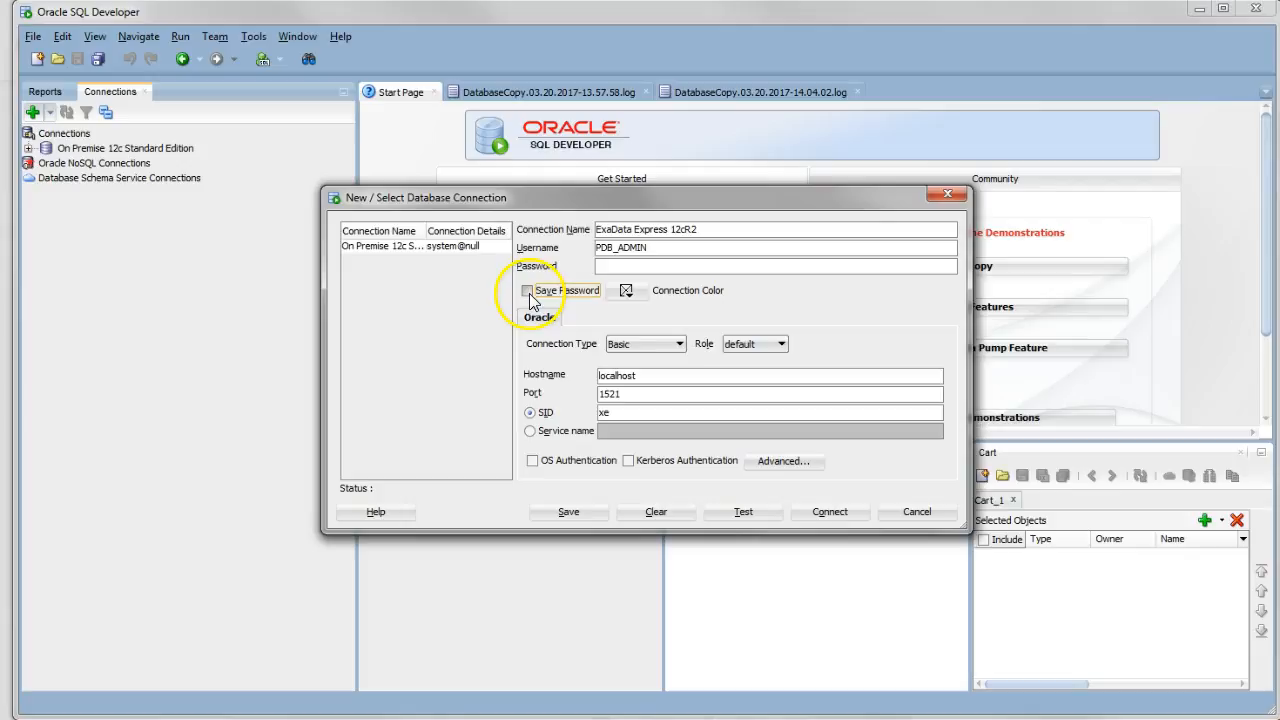
{"action": "left_click", "coordinate": [527, 290]}
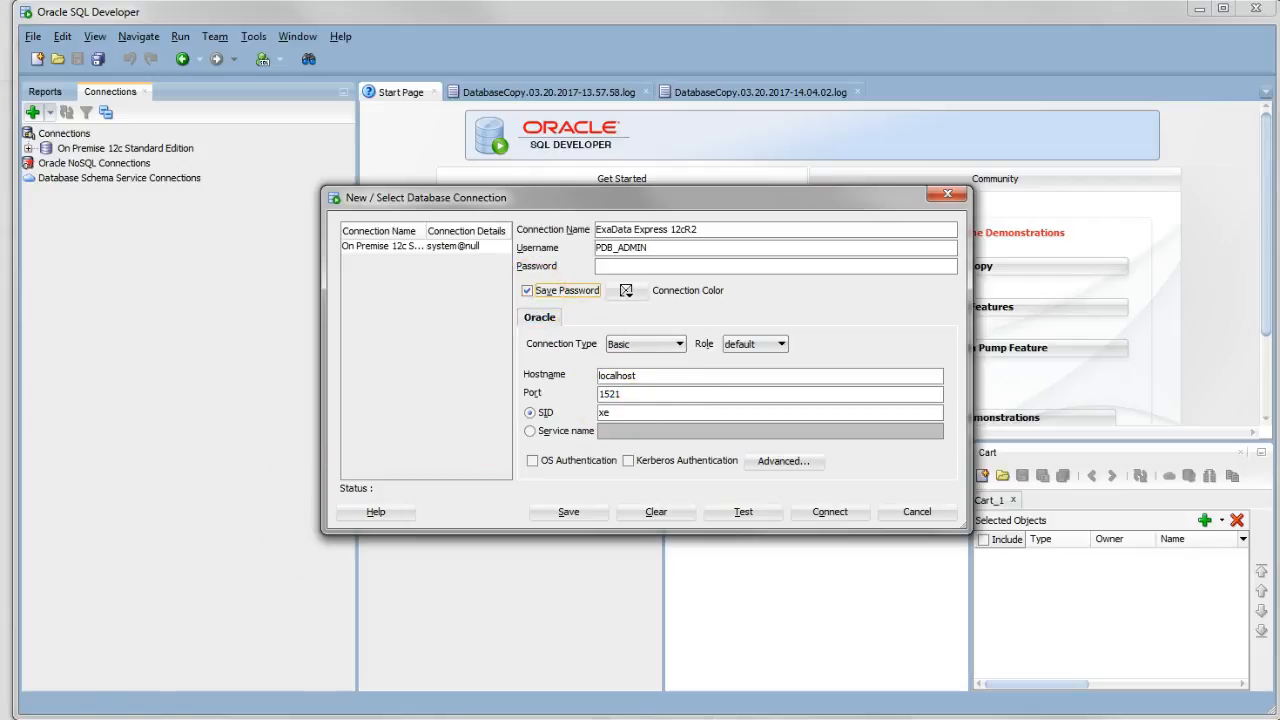
{"action": "left_click", "coordinate": [677, 343]}
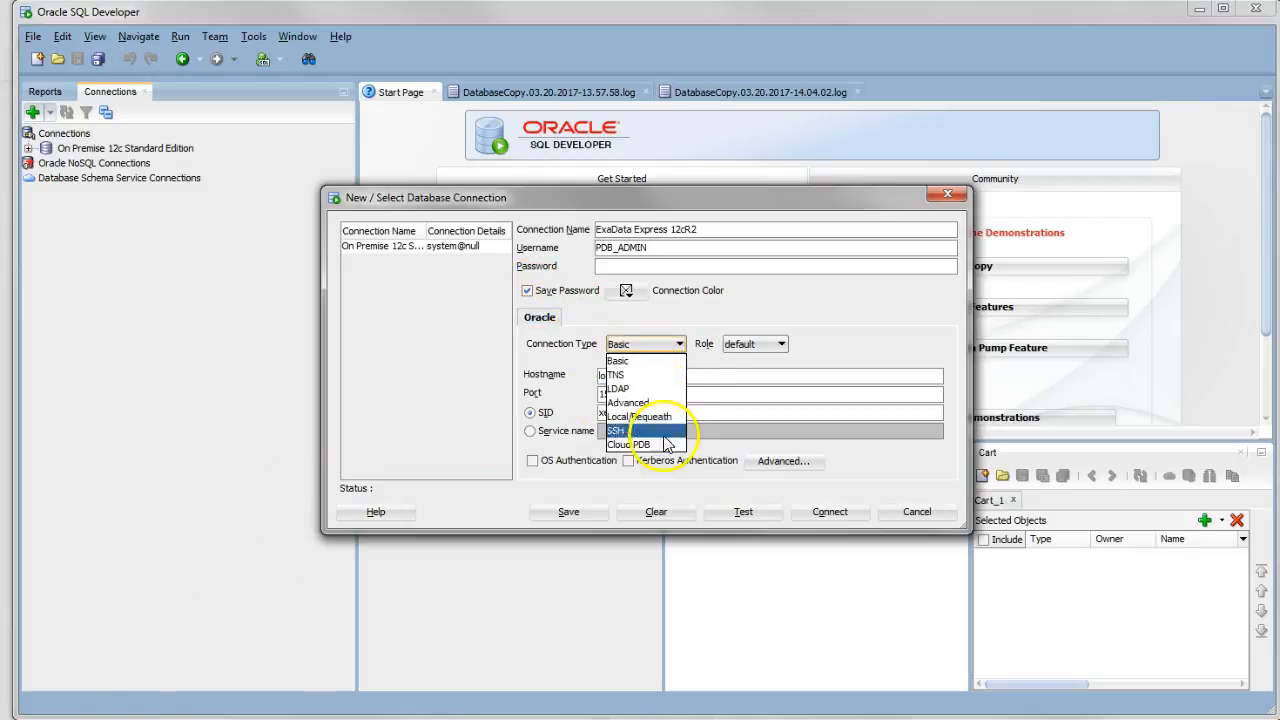
{"action": "left_click", "coordinate": [634, 444]}
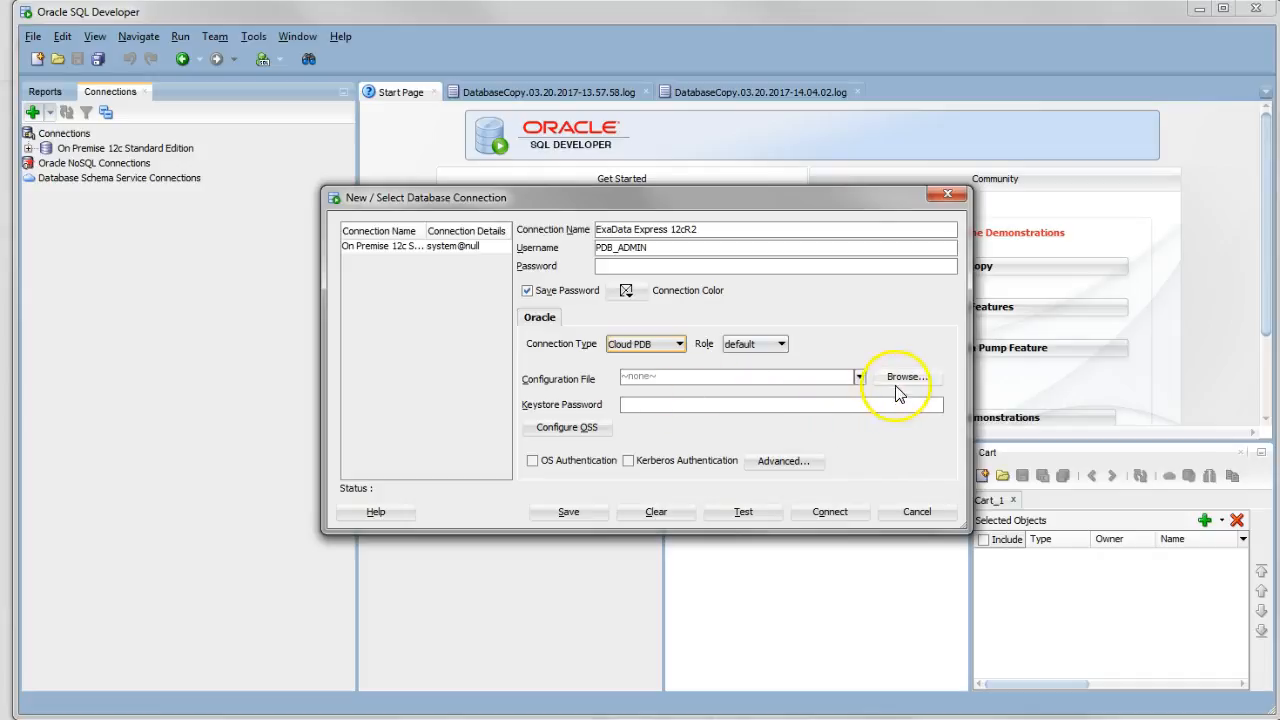
{"action": "left_click", "coordinate": [905, 377]}
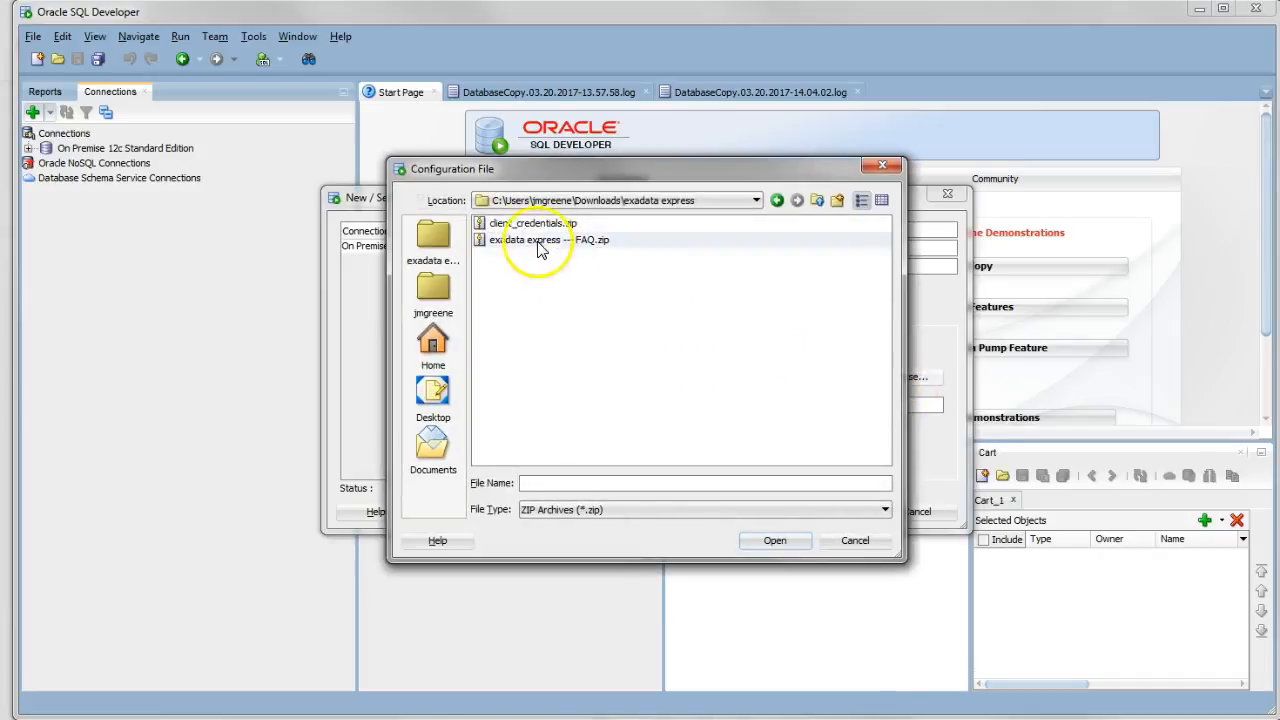
{"action": "double_click", "coordinate": [534, 222]}
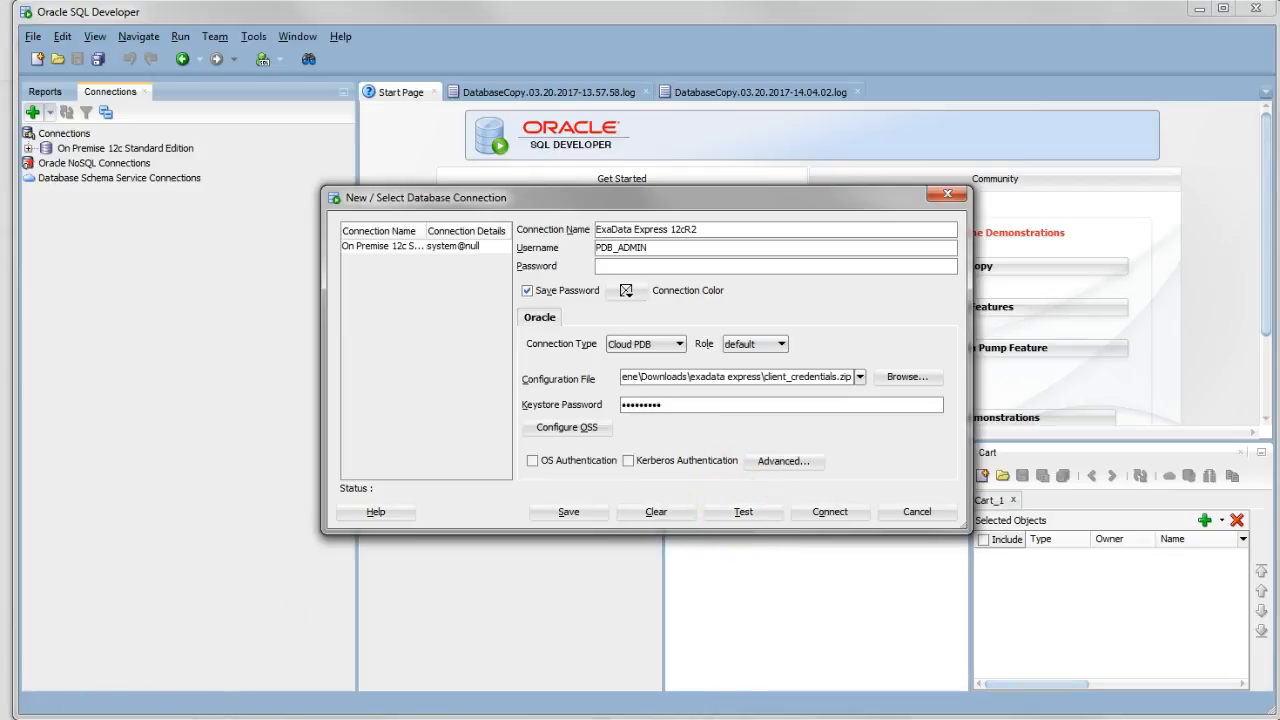
Step: Test the new cloud connection, save it and connect to the database
{"action": "left_click", "coordinate": [742, 511]}
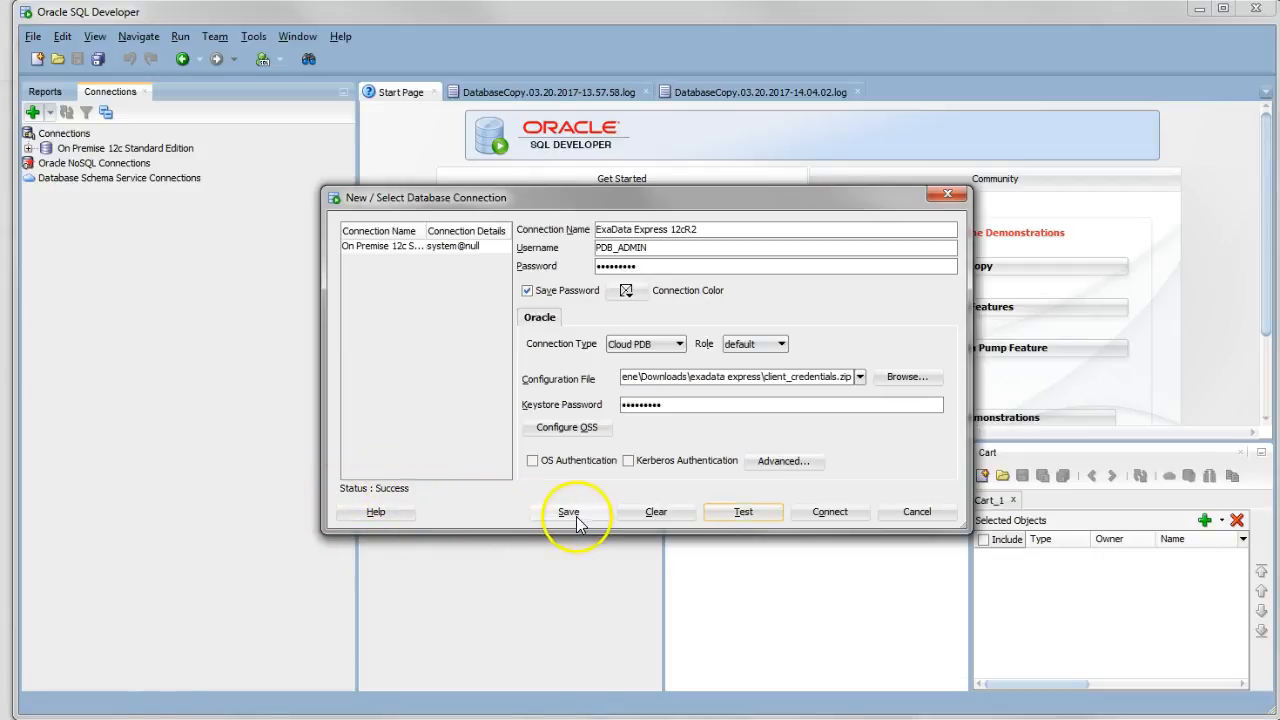
{"action": "left_click", "coordinate": [568, 511]}
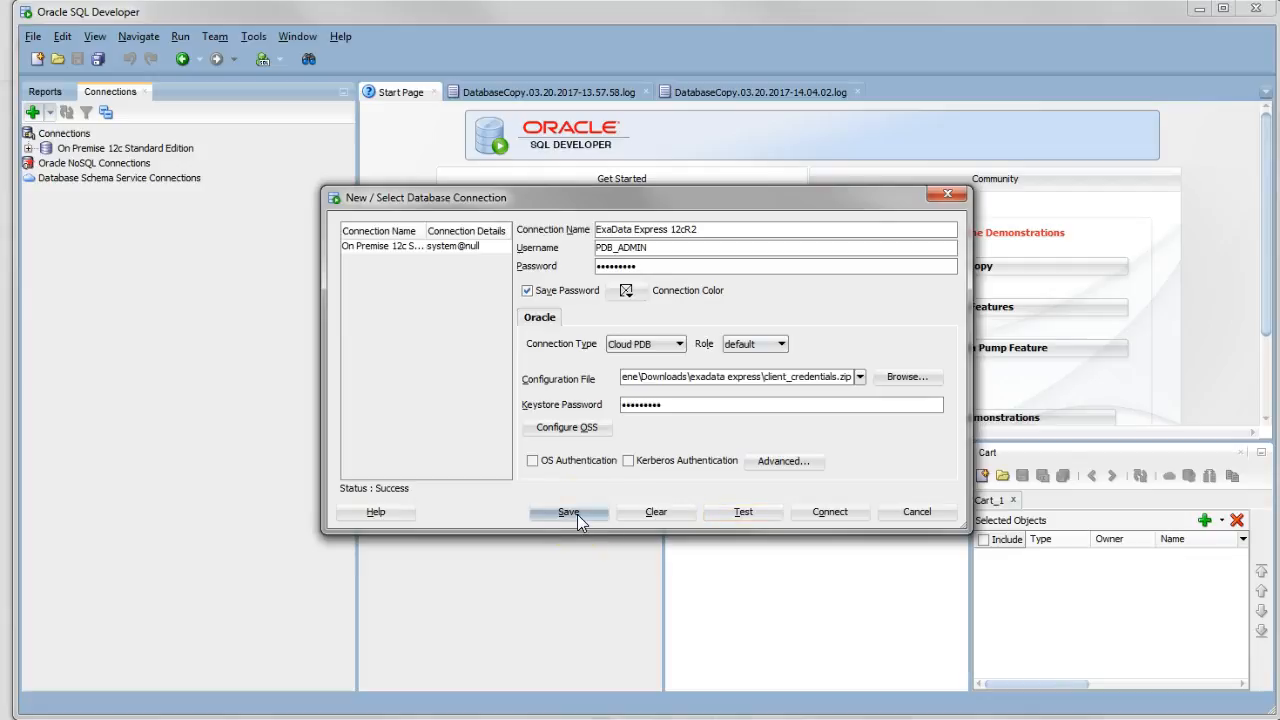
{"action": "left_click", "coordinate": [568, 511]}
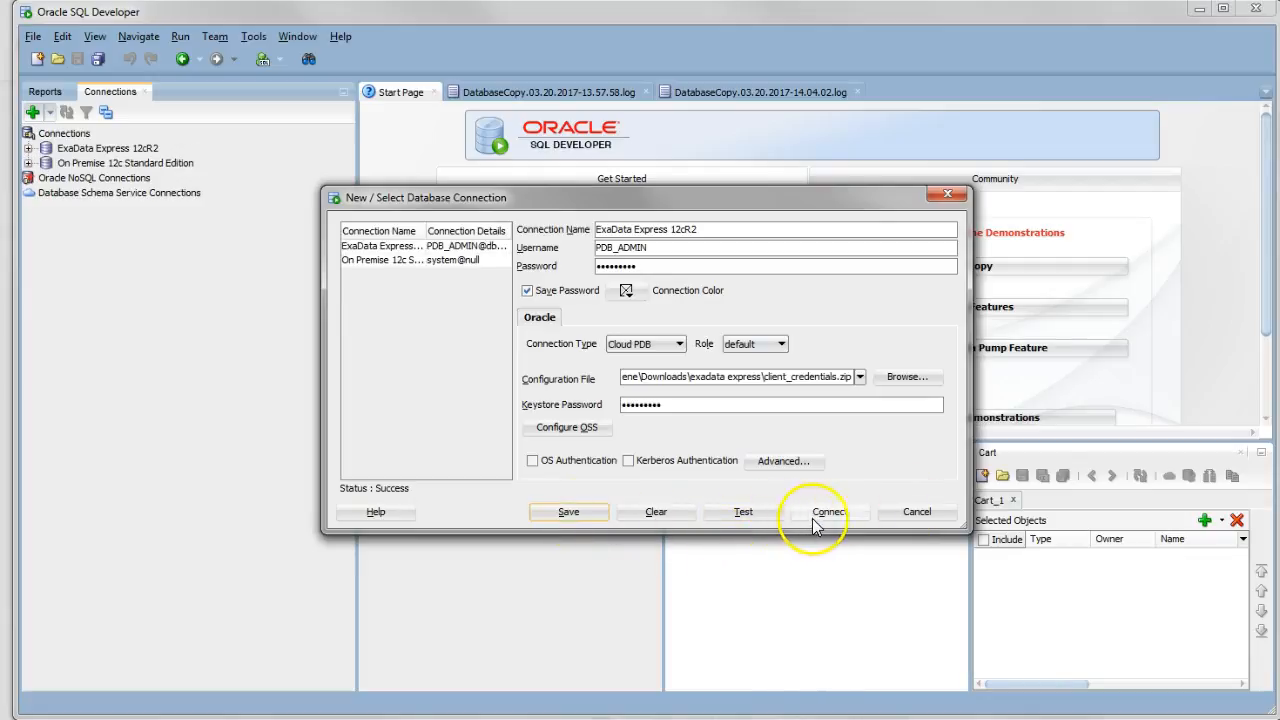
{"action": "left_click", "coordinate": [828, 511]}
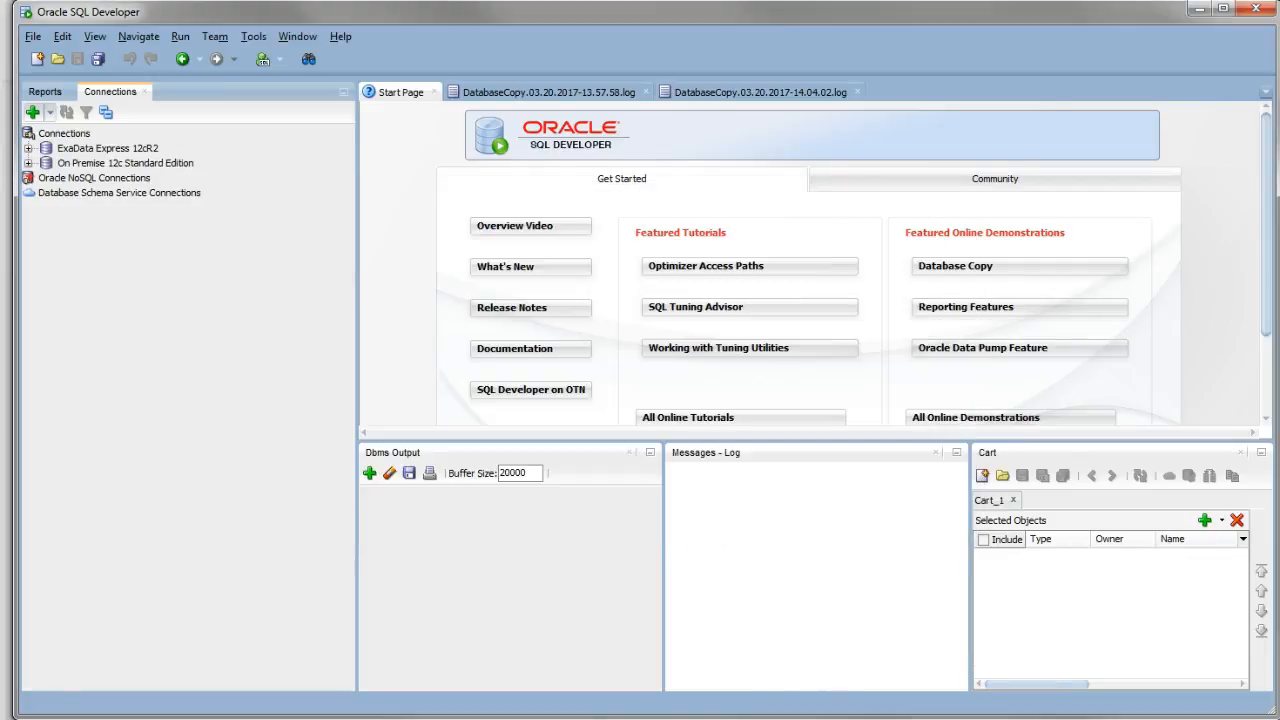
Step: Copy AQ$_INTERNET_AGENTS from On Premise tables to ExaData Express 12cR2 with DDL and data
{"action": "double_click", "coordinate": [106, 148]}
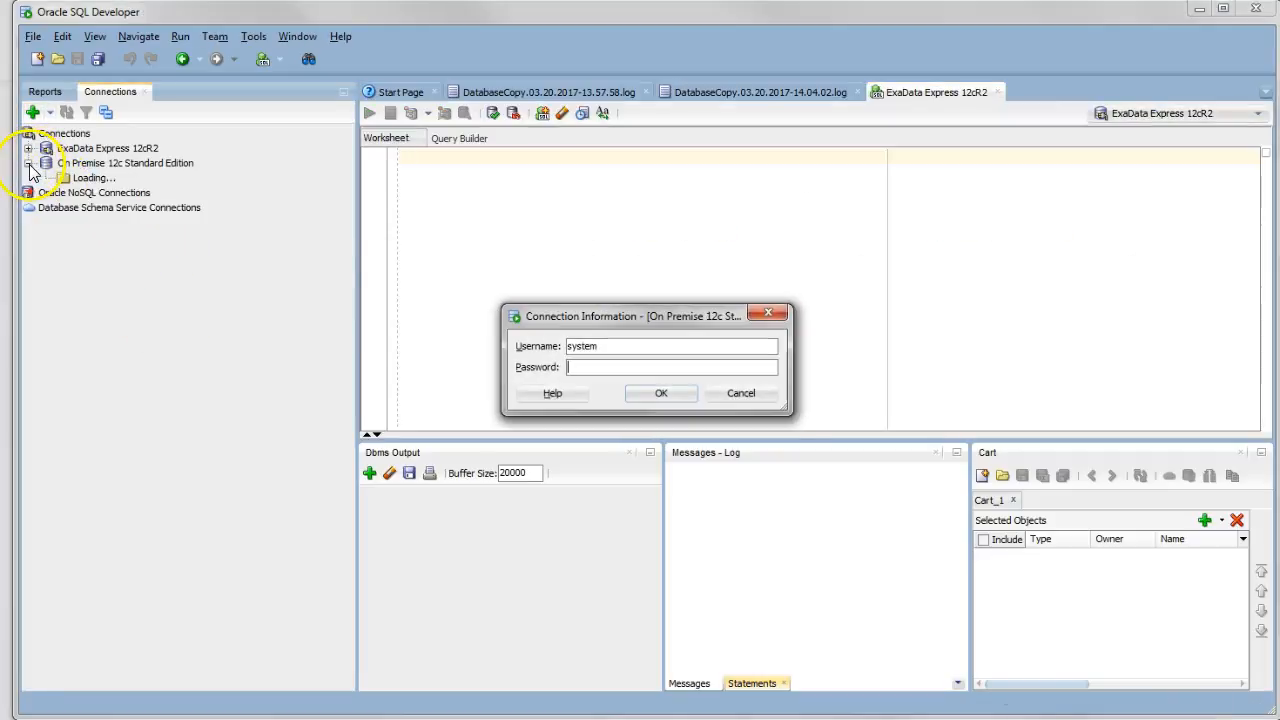
{"action": "left_click", "coordinate": [660, 393]}
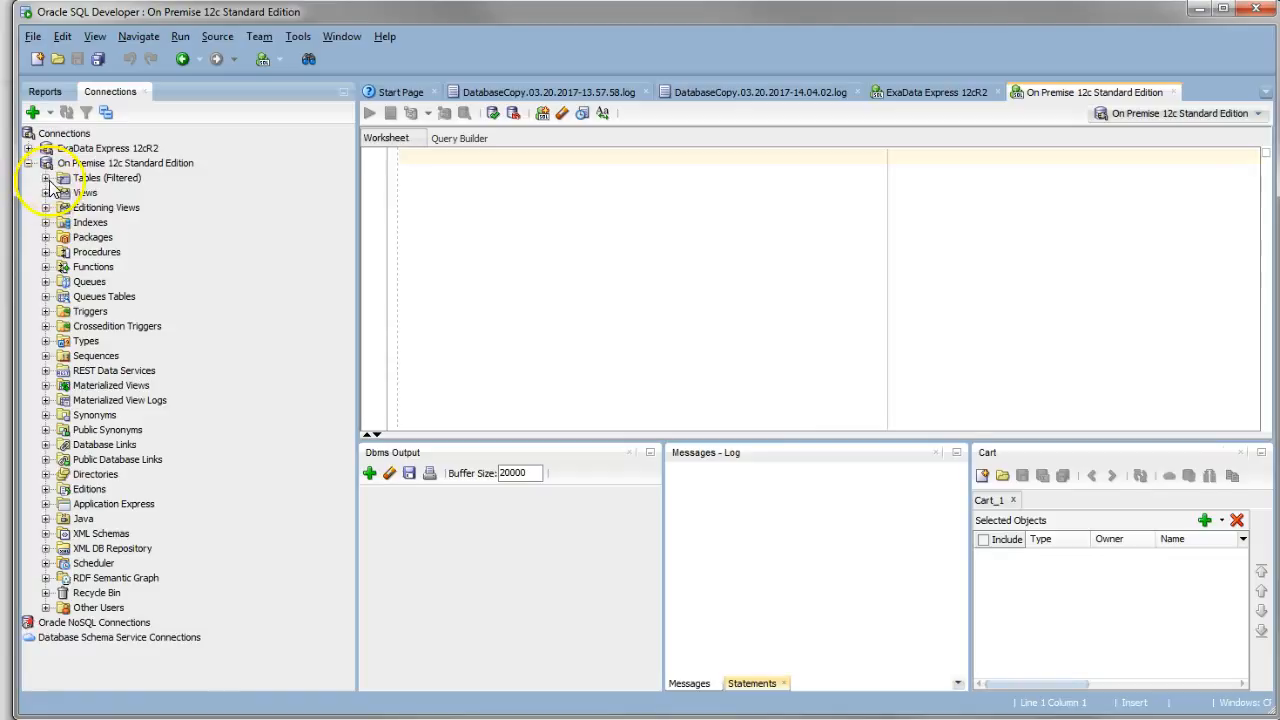
{"action": "left_click", "coordinate": [46, 178]}
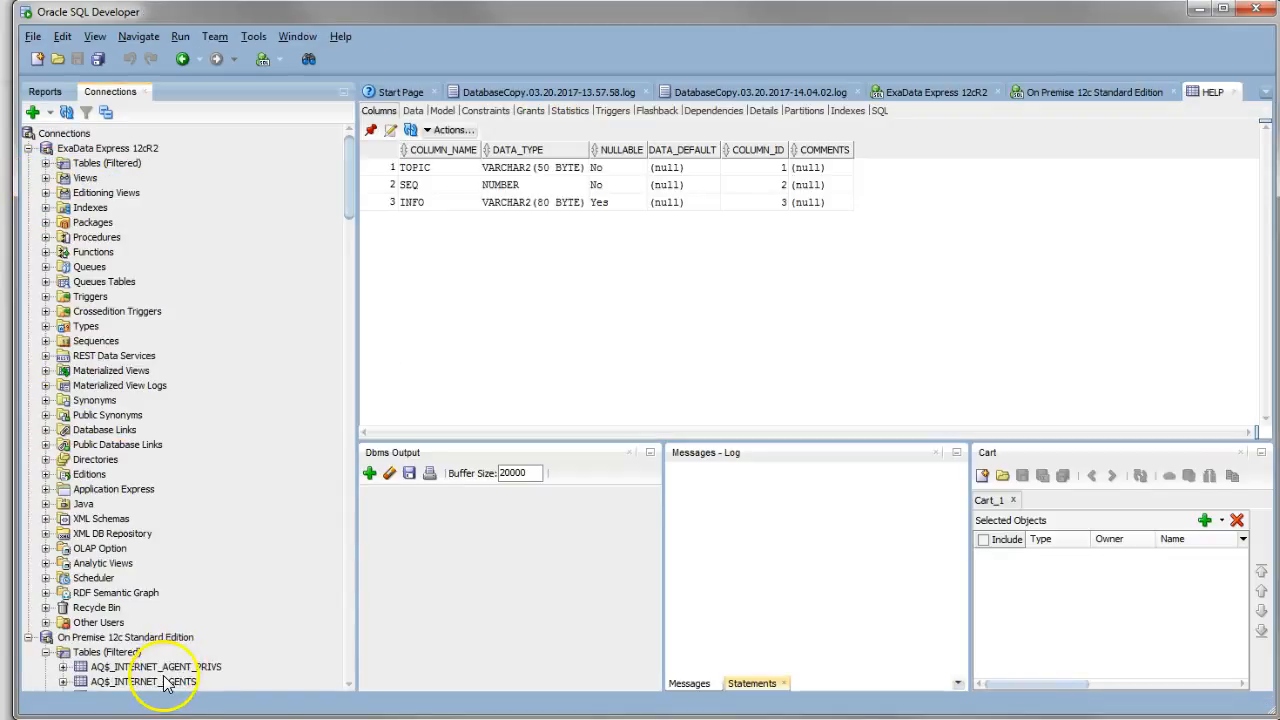
{"action": "left_click", "coordinate": [125, 637]}
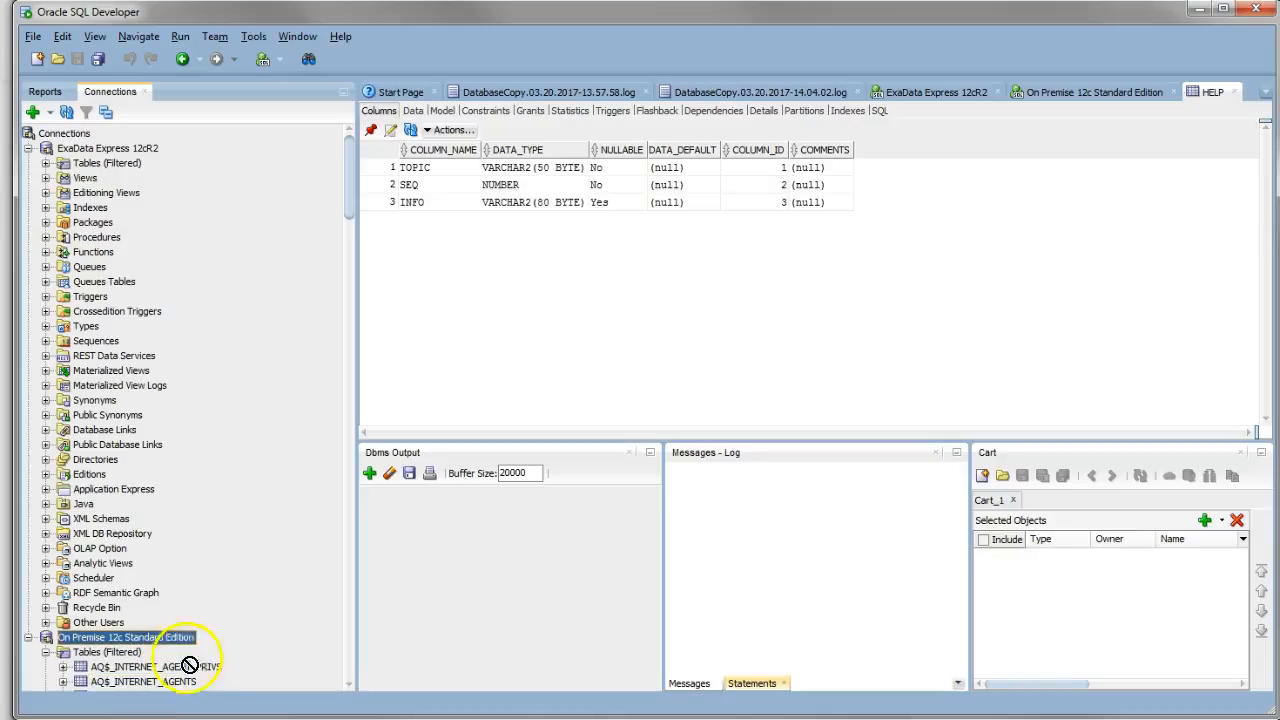
{"action": "double_click", "coordinate": [142, 681]}
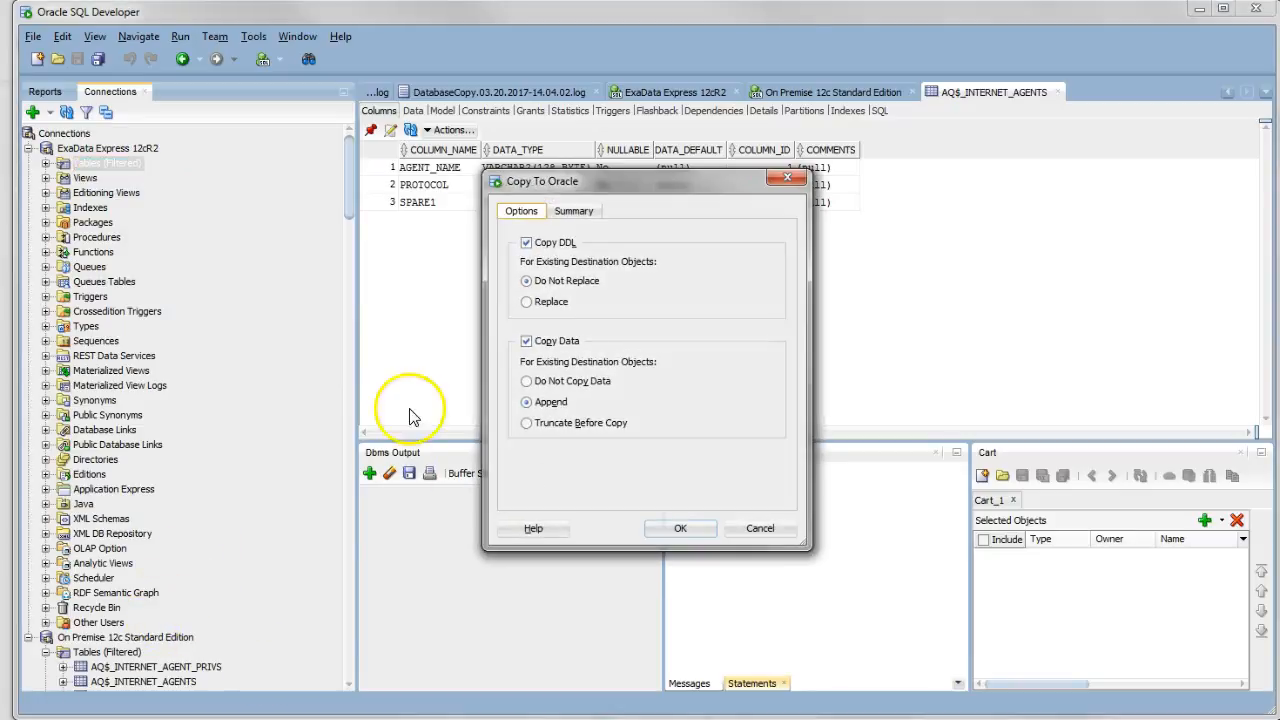
{"action": "mouse_move", "coordinate": [697, 462]}
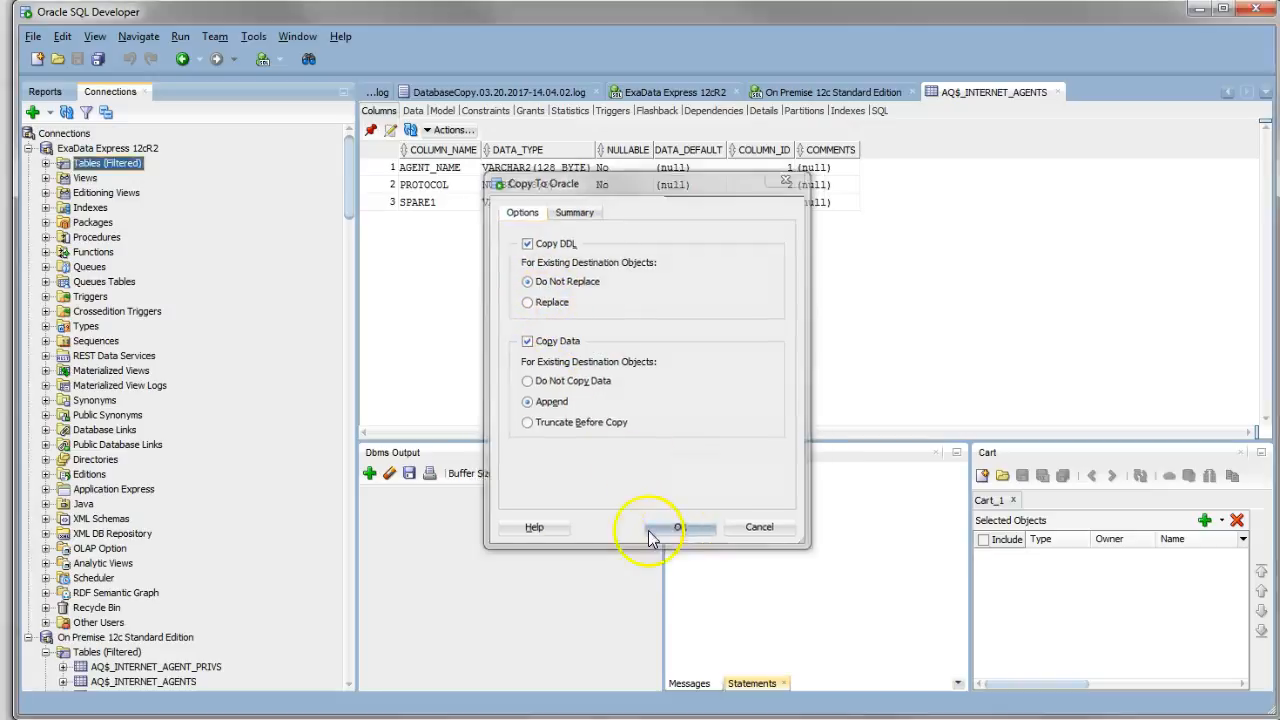
{"action": "left_click", "coordinate": [678, 527]}
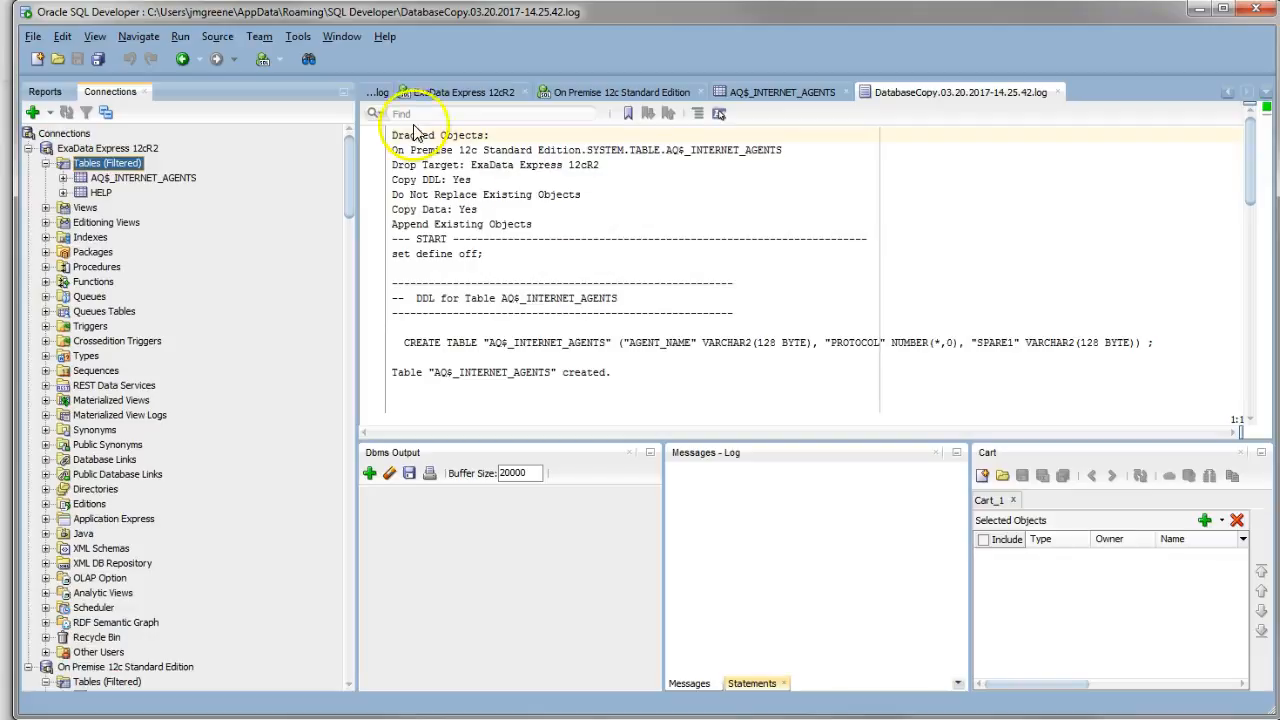
Step: View the About dialog showing version 4.2.0.16.356 and close it
{"action": "left_click", "coordinate": [385, 36]}
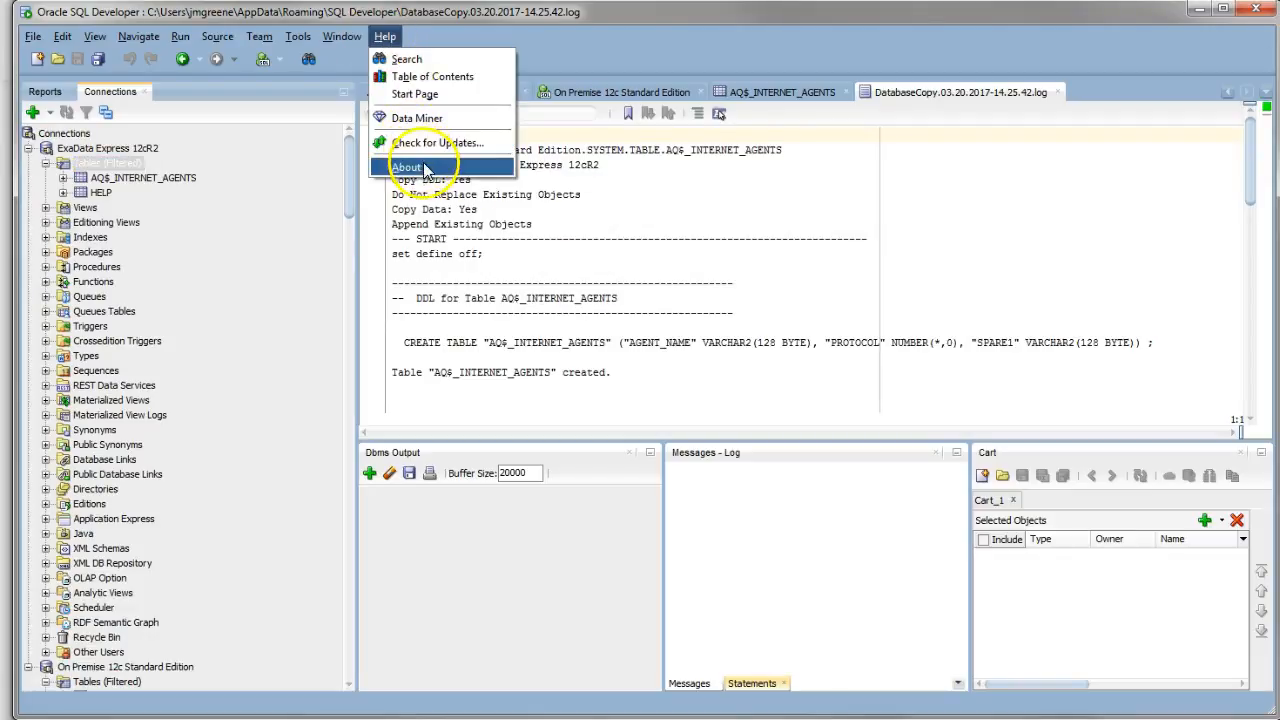
{"action": "left_click", "coordinate": [407, 166]}
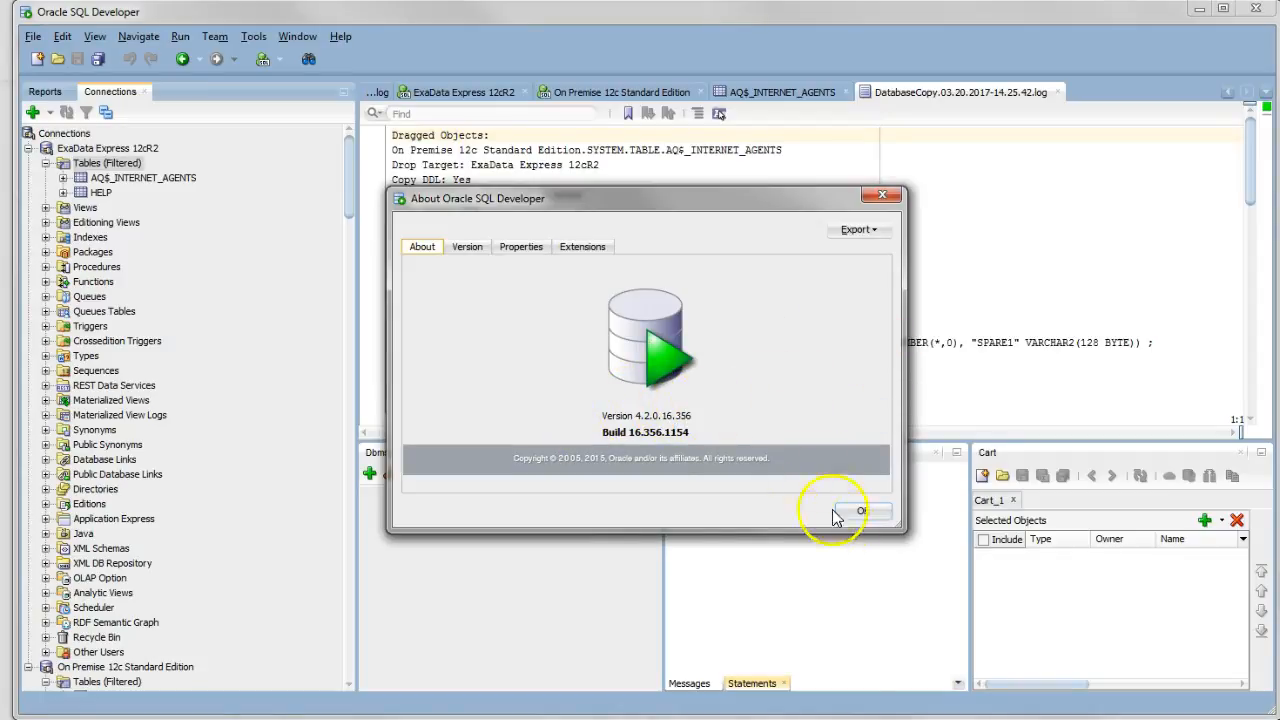
{"action": "left_click", "coordinate": [860, 511]}
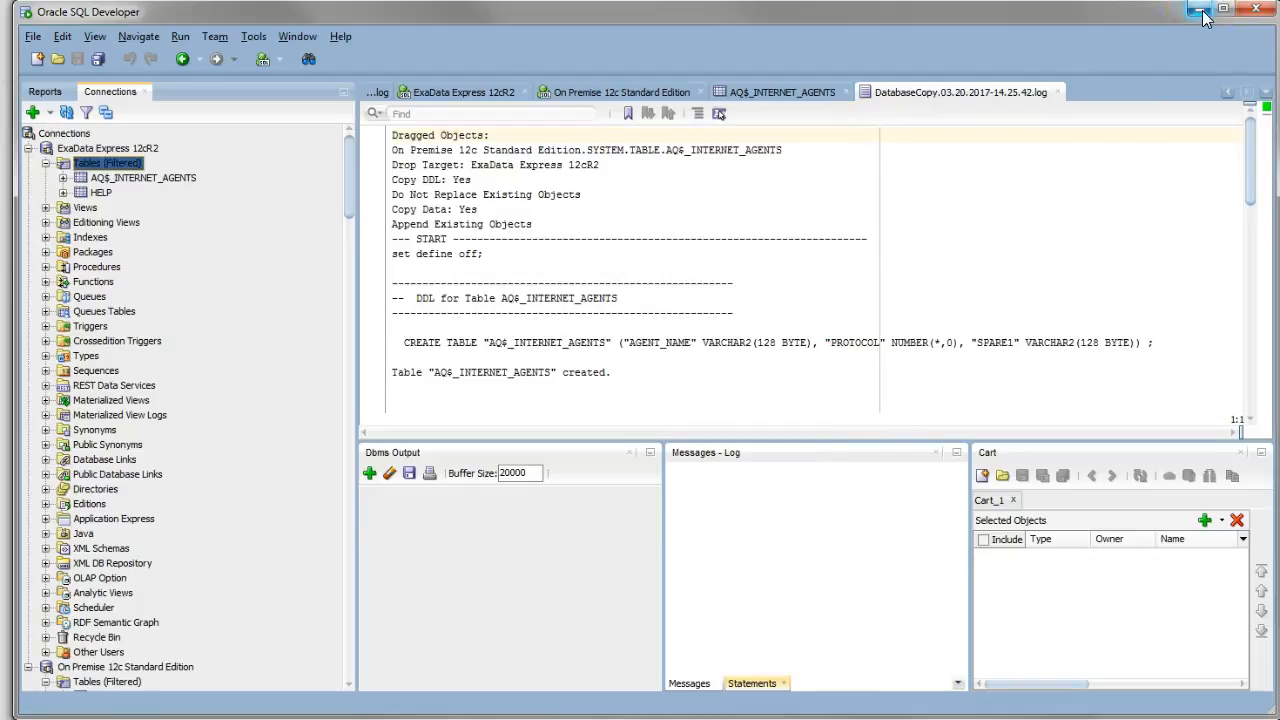
{"action": "mouse_move", "coordinate": [1199, 11]}
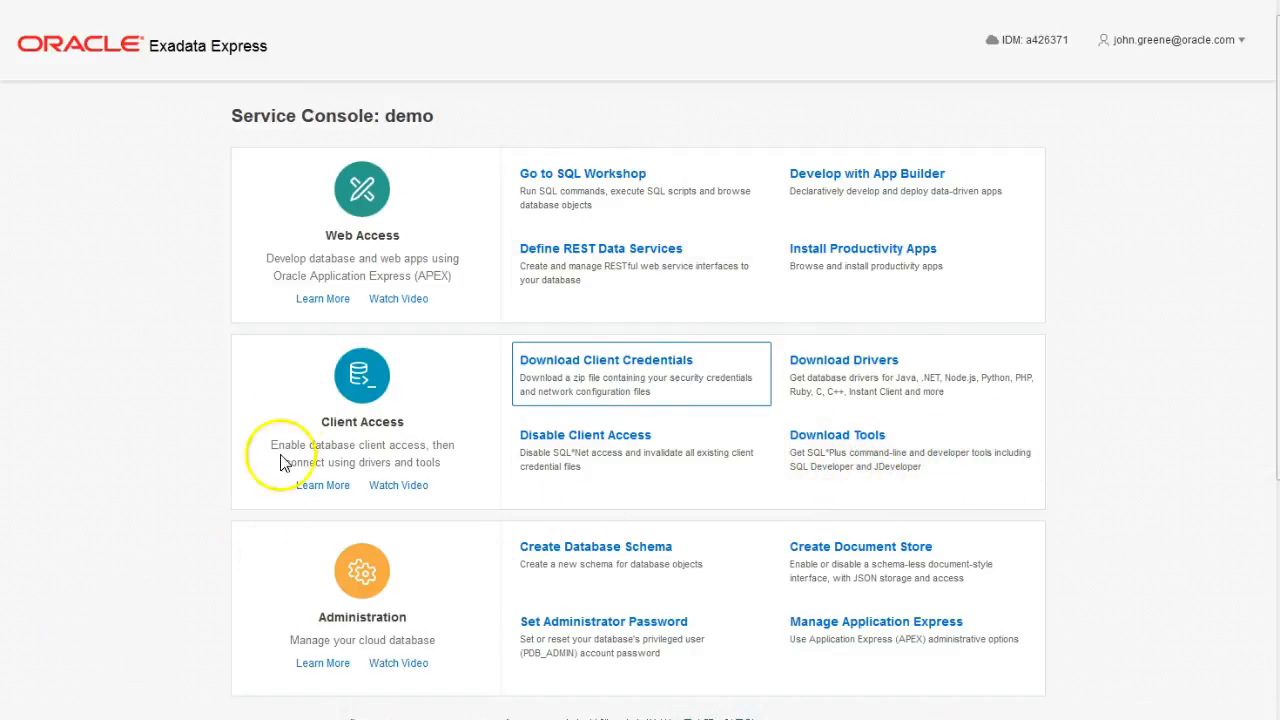
{"action": "mouse_move", "coordinate": [660, 155]}
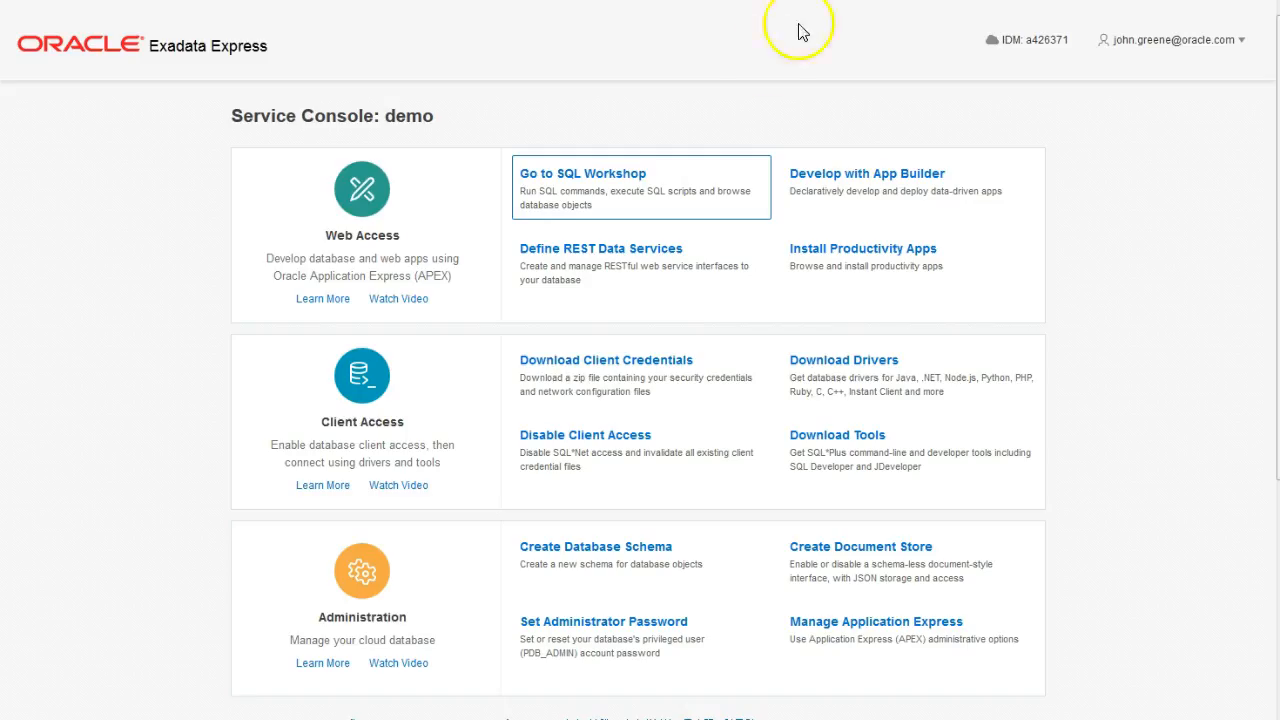
{"action": "mouse_move", "coordinate": [60, 715]}
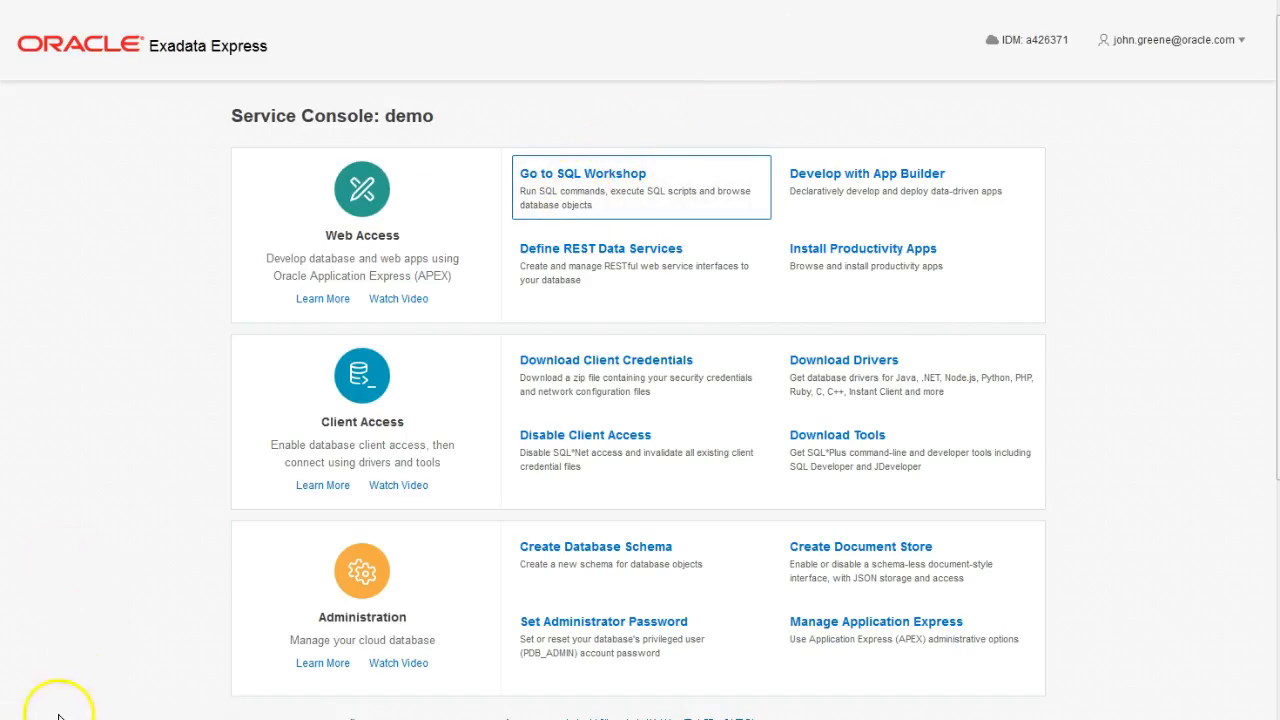
Step: Run 'select * from emp;' in SQL Workshop's SQL Commands editor
{"action": "left_click", "coordinate": [582, 173]}
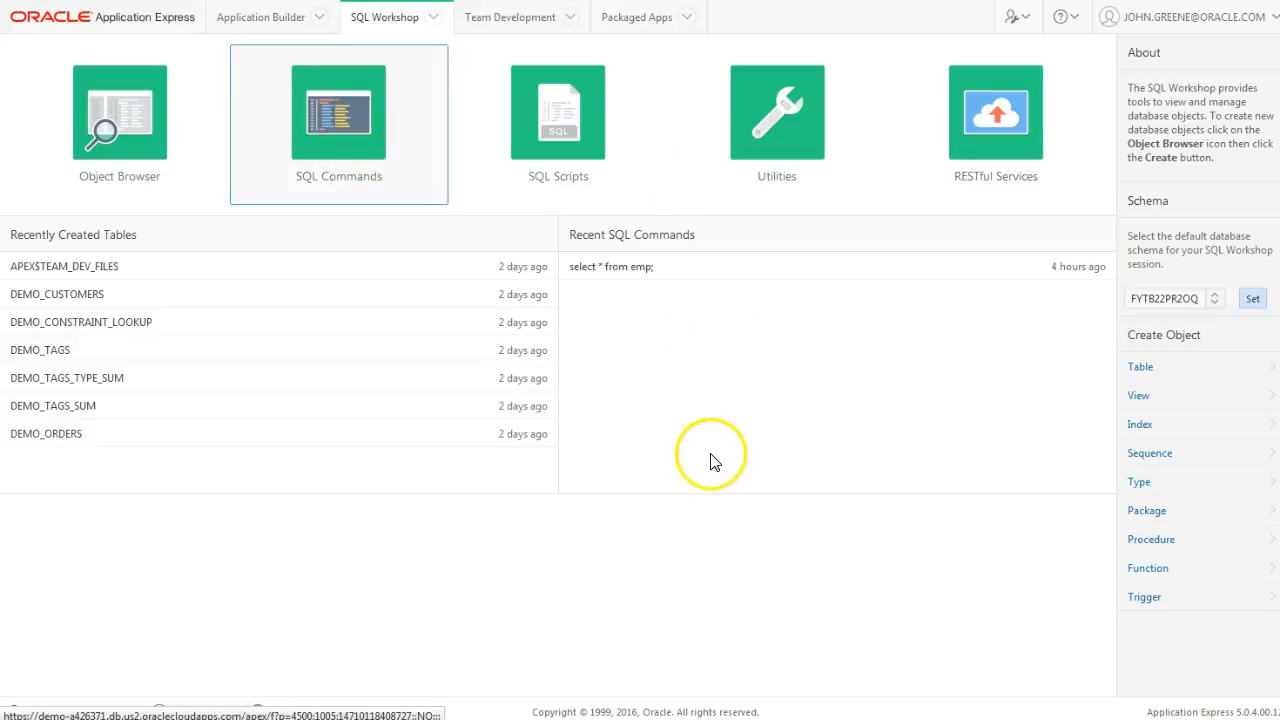
{"action": "left_click", "coordinate": [338, 112]}
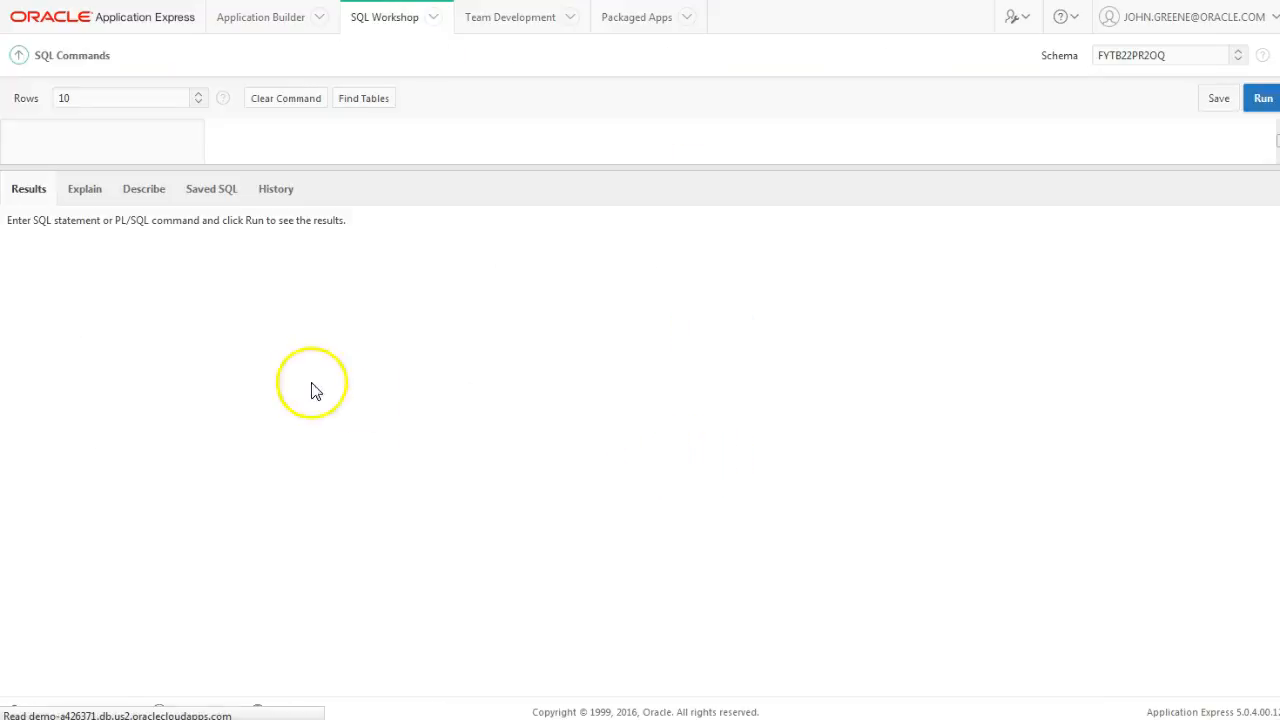
{"action": "left_click", "coordinate": [100, 131]}
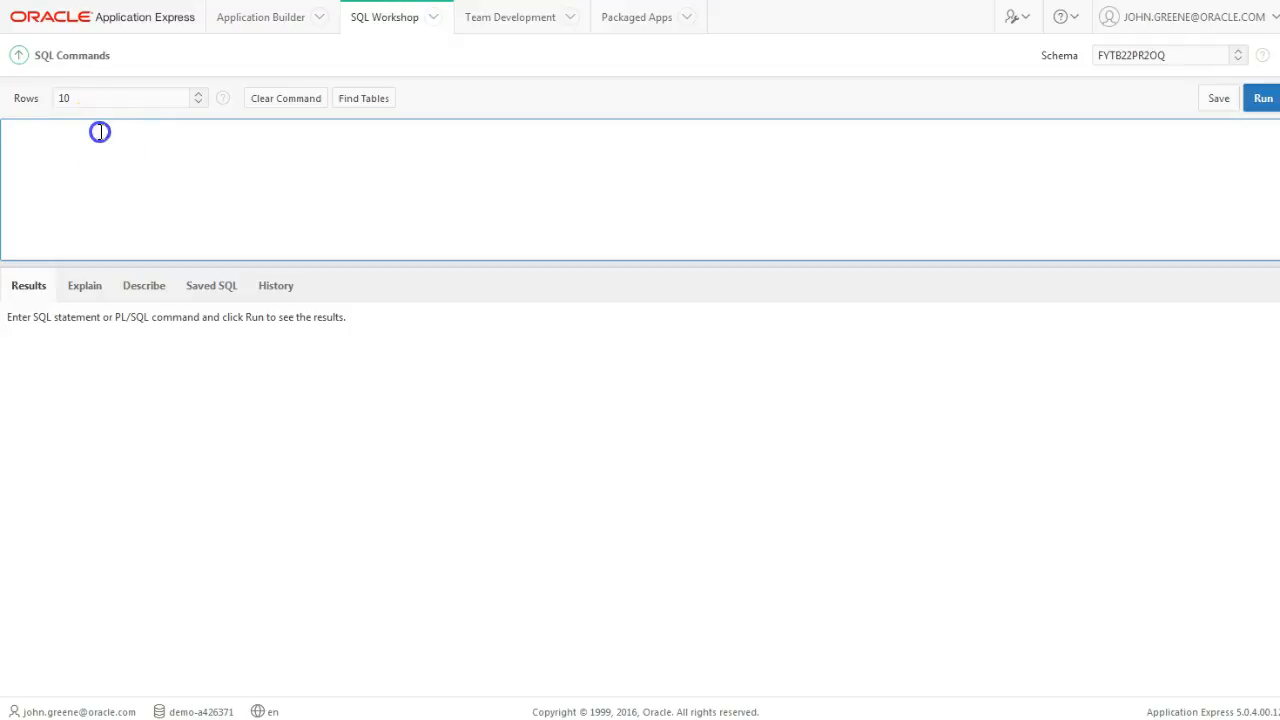
{"action": "type", "text": "select * from emp;"}
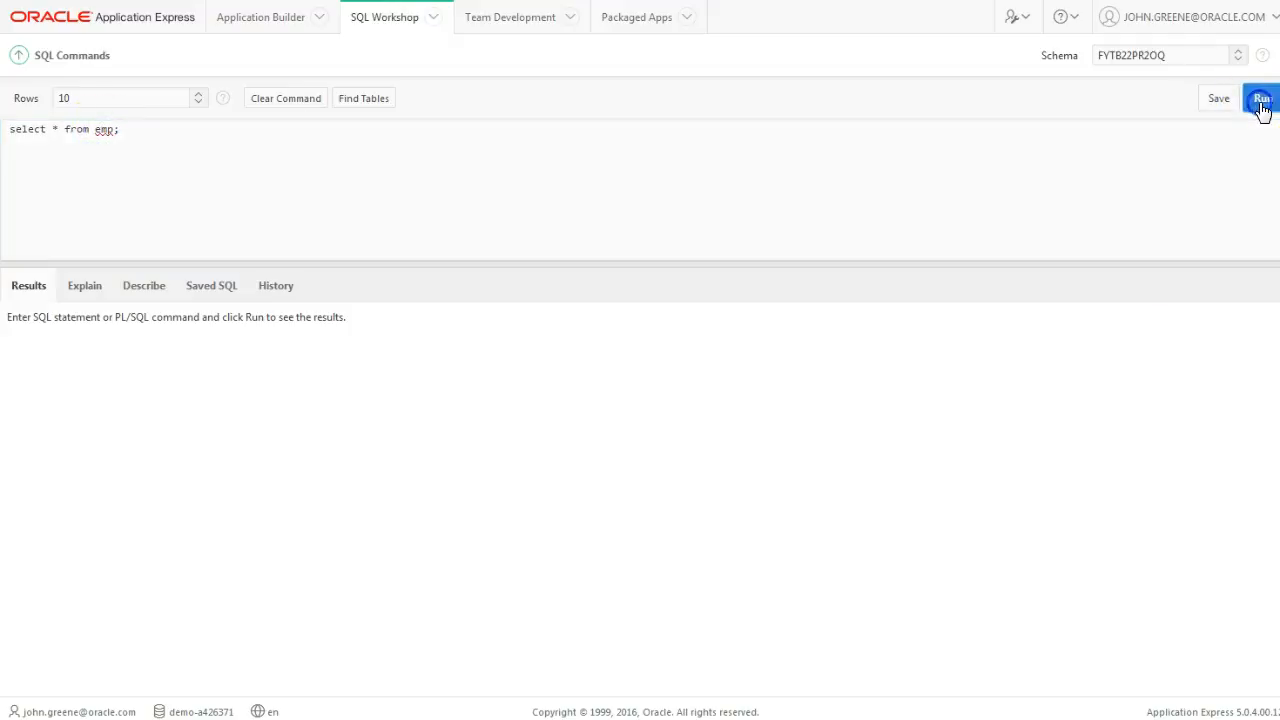
{"action": "left_click", "coordinate": [1262, 98]}
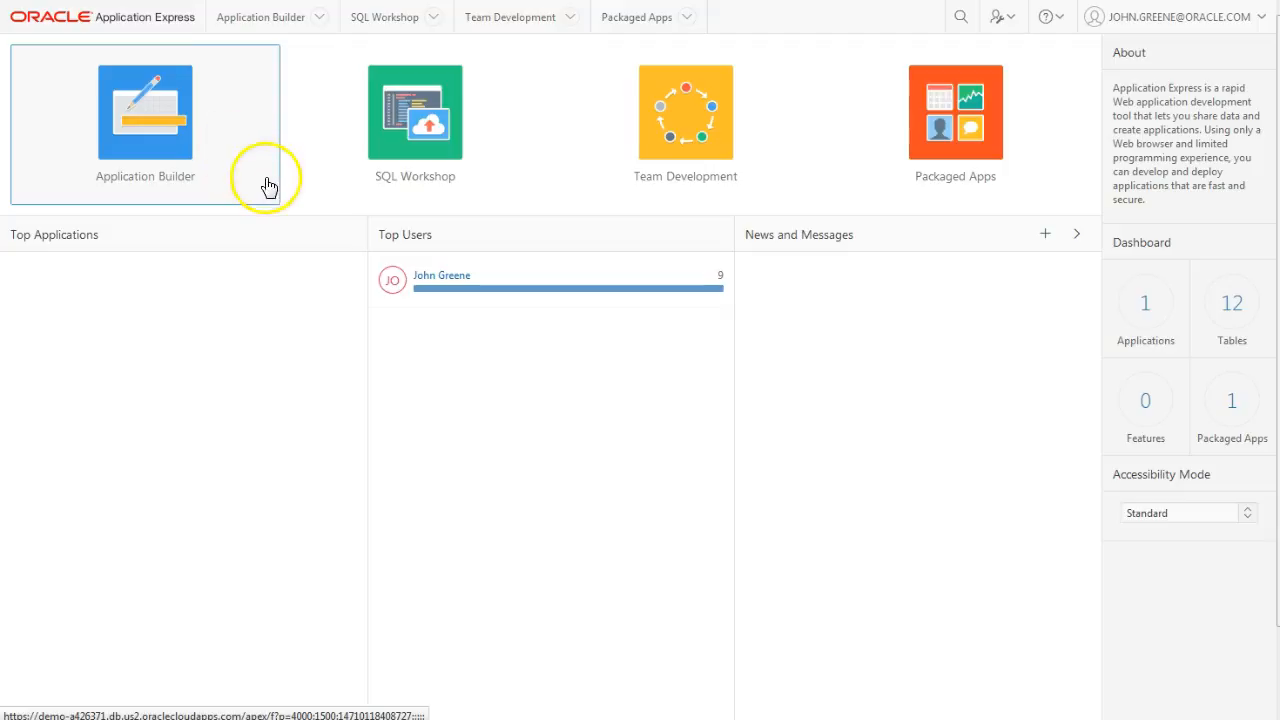
Step: Open the Sample Database Application in Page Designer via App Builder, then view the Packaged Apps list
{"action": "left_click", "coordinate": [145, 112]}
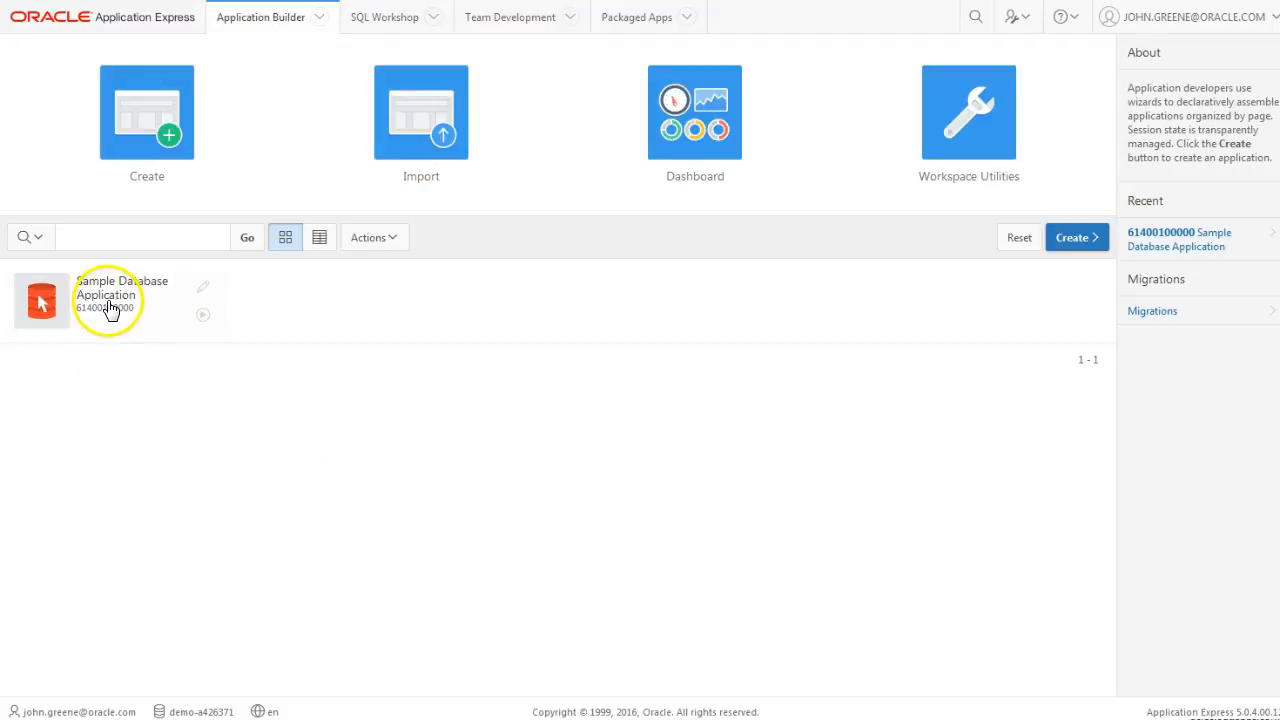
{"action": "left_click", "coordinate": [121, 294]}
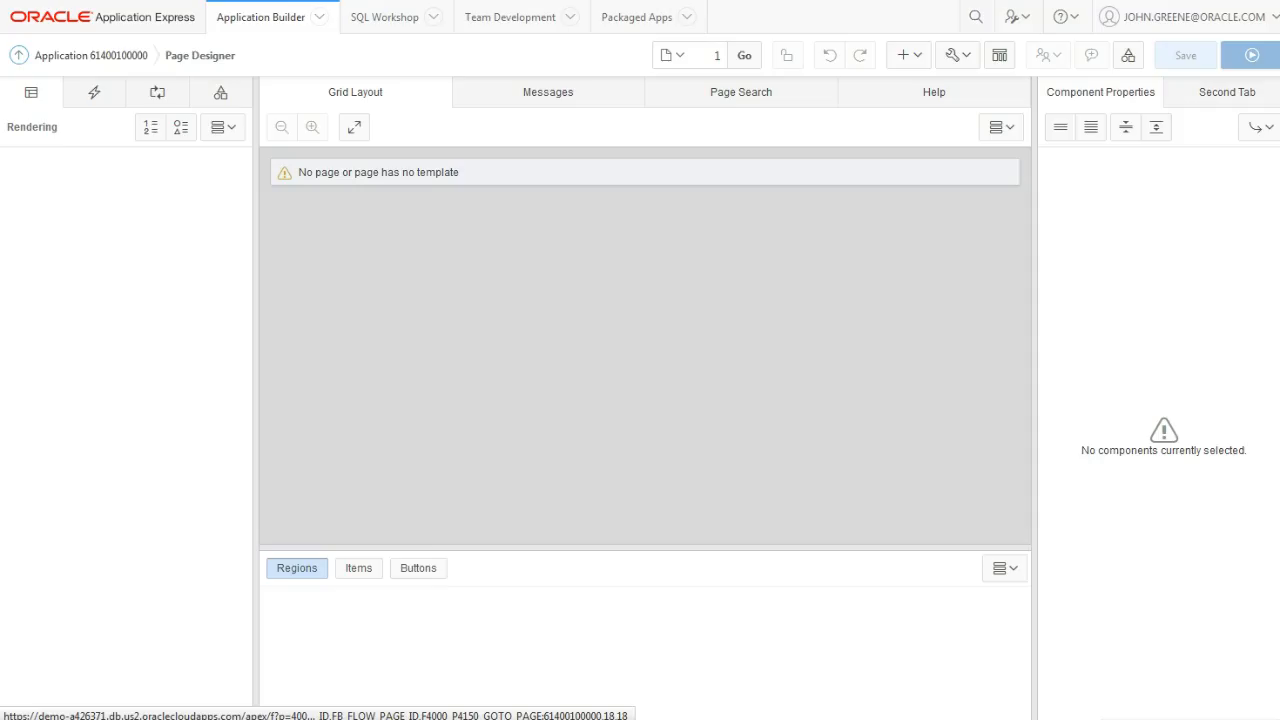
{"action": "left_click", "coordinate": [744, 55]}
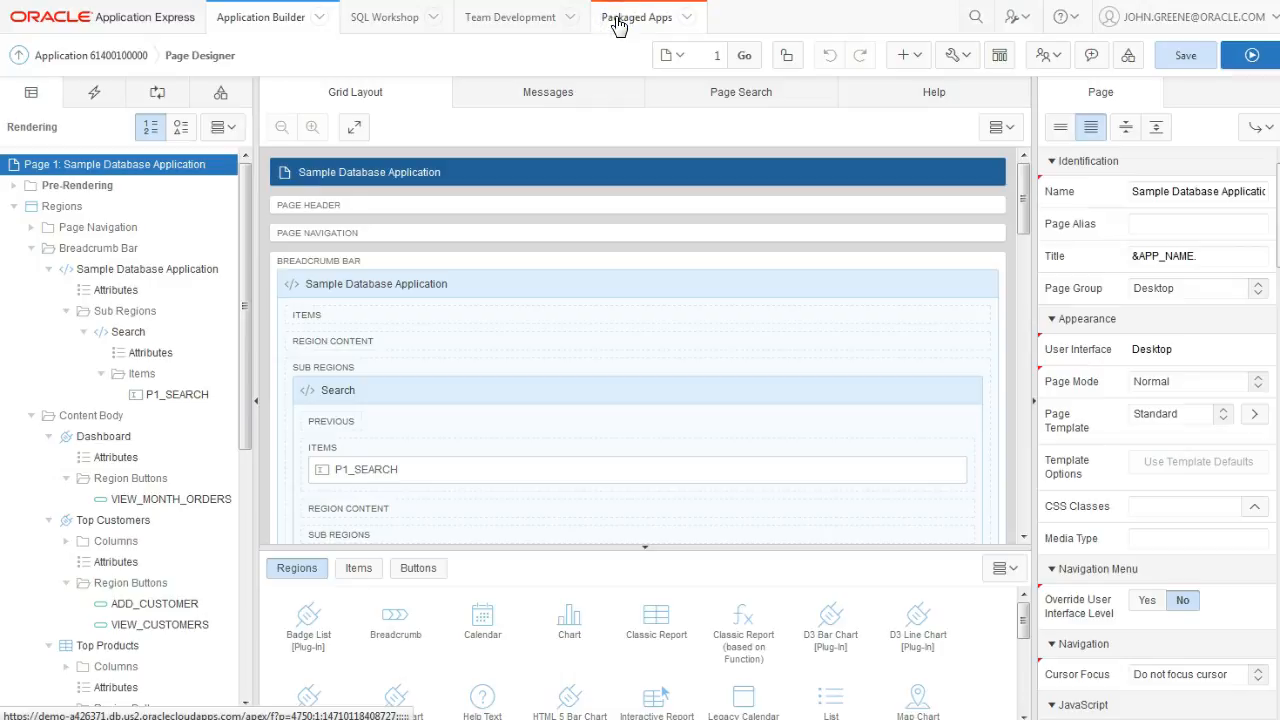
{"action": "left_click", "coordinate": [637, 17]}
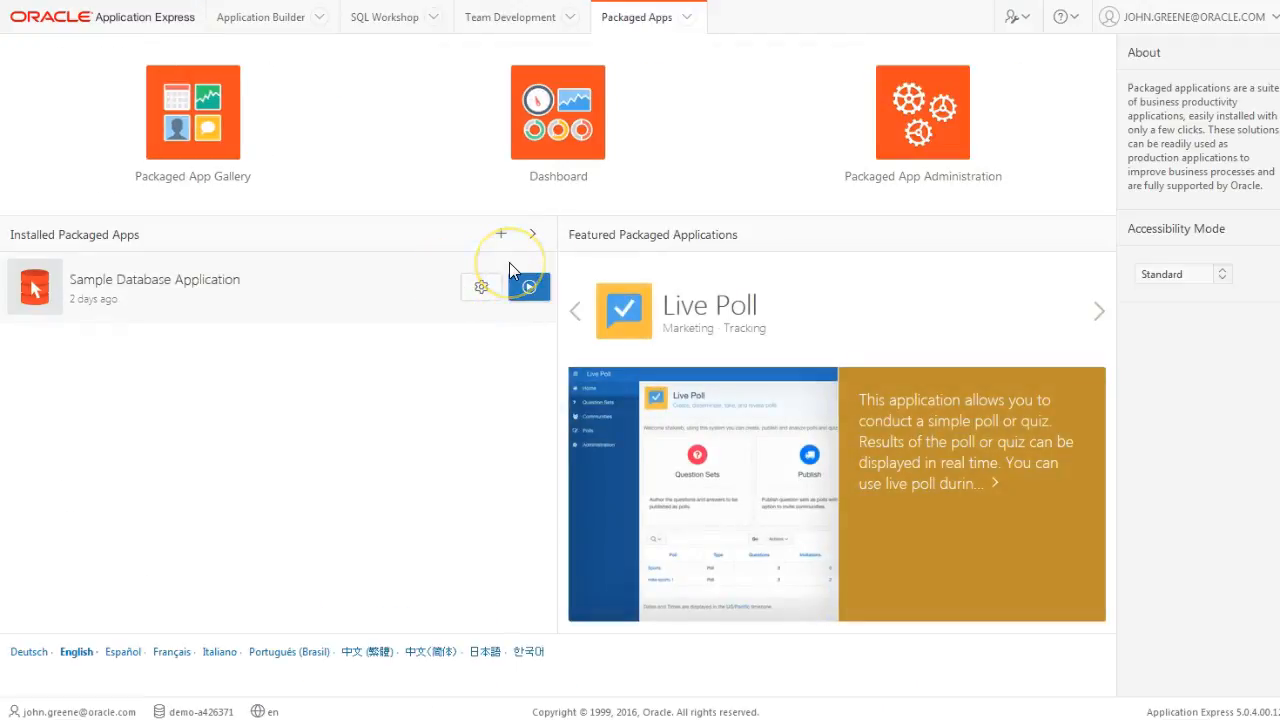
{"action": "mouse_move", "coordinate": [195, 210]}
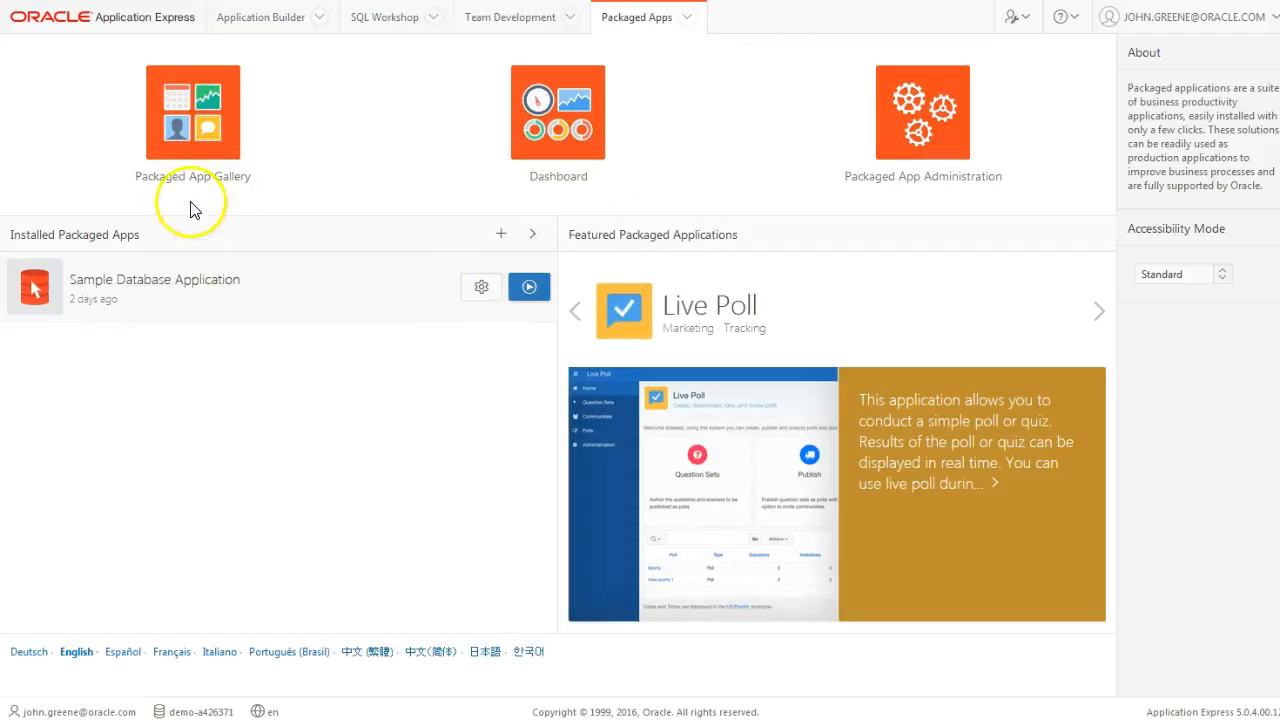